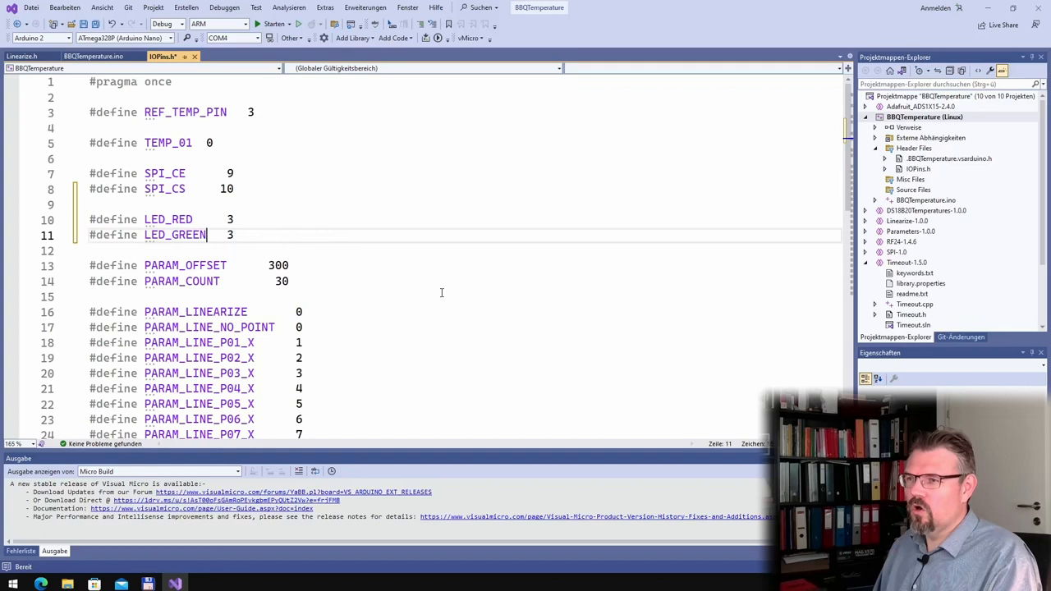
- In IOPins.h, set LED_GREEN to pin 5 and add a LED_BLUE line on pin 6
{"action": "type", "text": "4"}
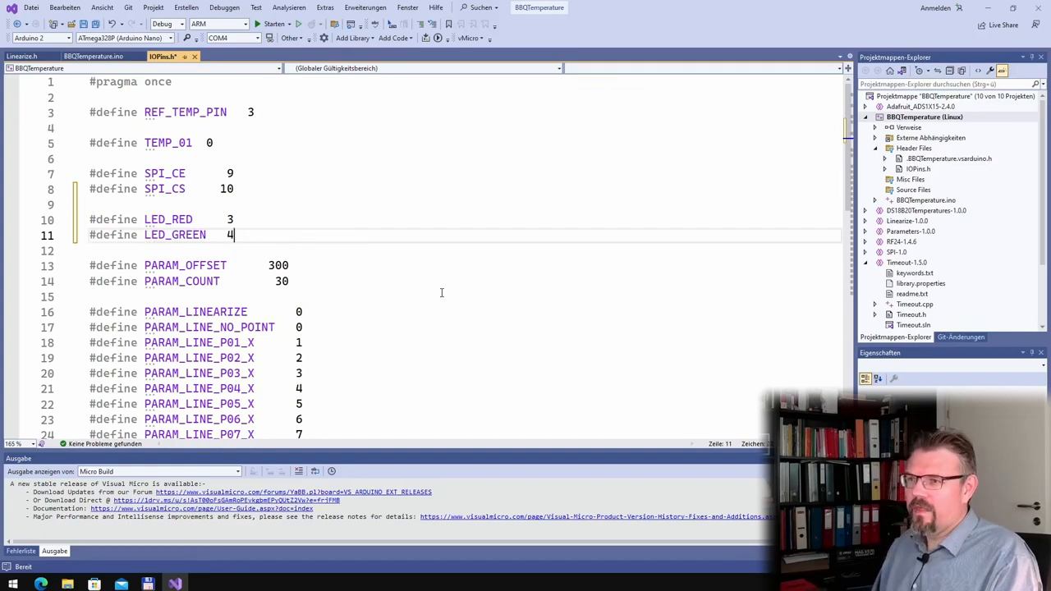
{"action": "key", "text": "enter"}
{"action": "type", "text": "#define LED_GREEN"}
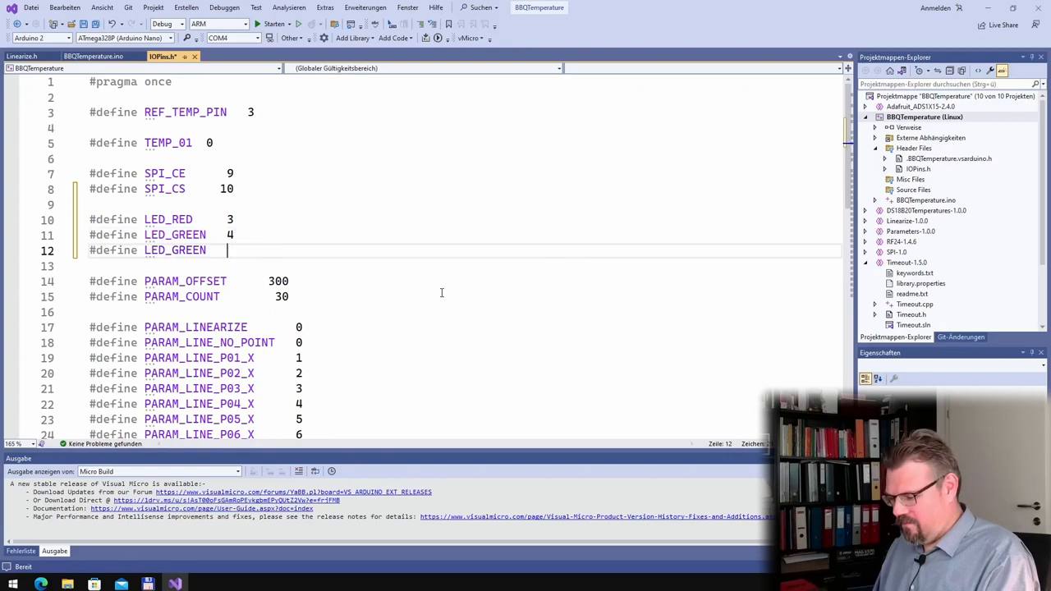
{"action": "type", "text": "5"}
{"action": "type", "text": "BLUE    6"}
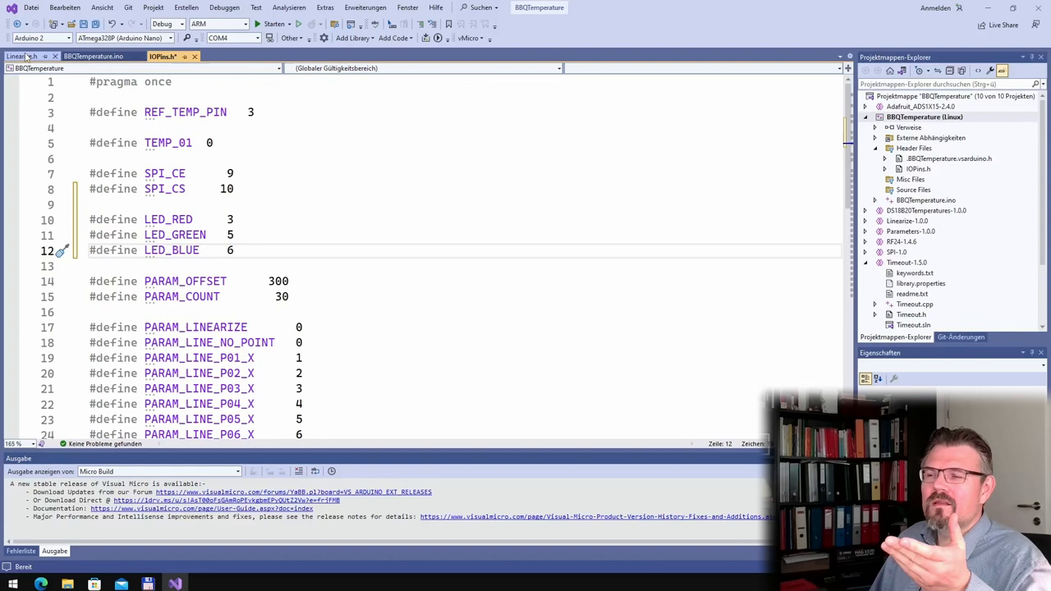
{"action": "left_click", "coordinate": [23, 56]}
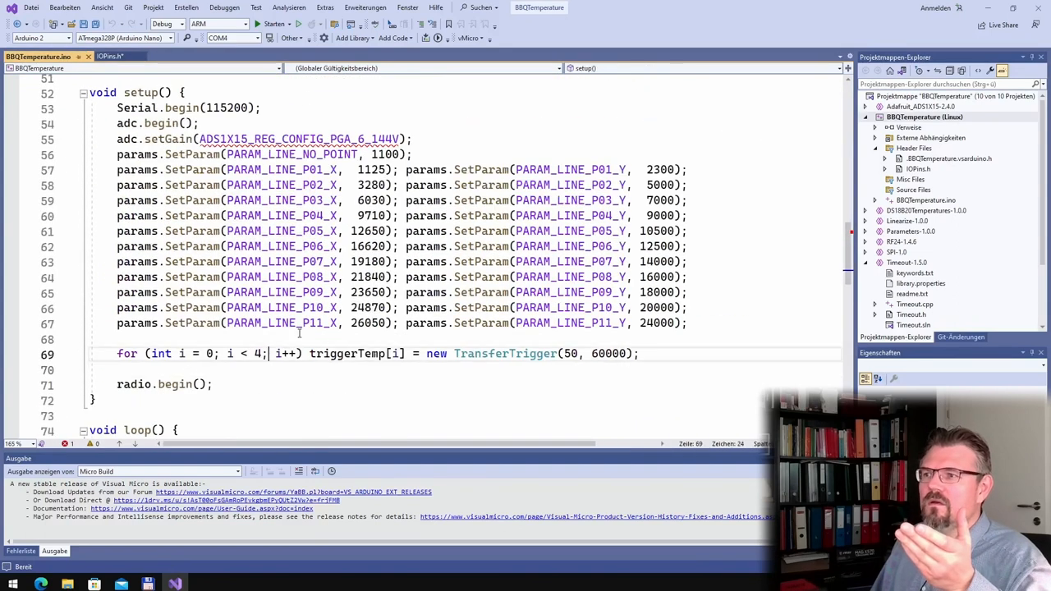
- Add pinMode OUTPUT lines for LED_RED, LED_GREEN and LED_BLUE at the top of setup()
{"action": "type", "text": "pinMo"}
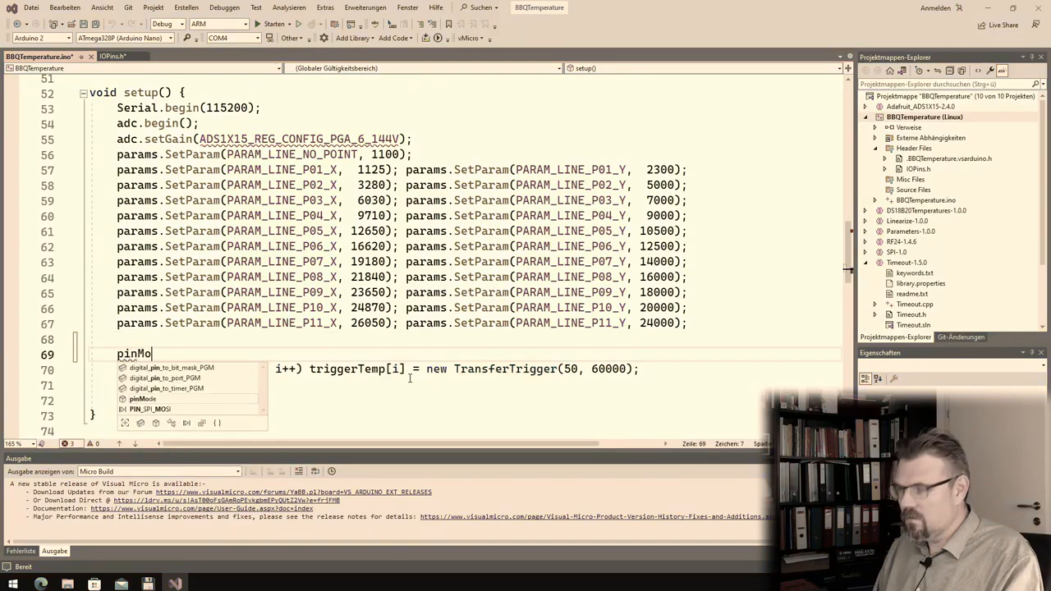
{"action": "type", "text": "de/LE"}
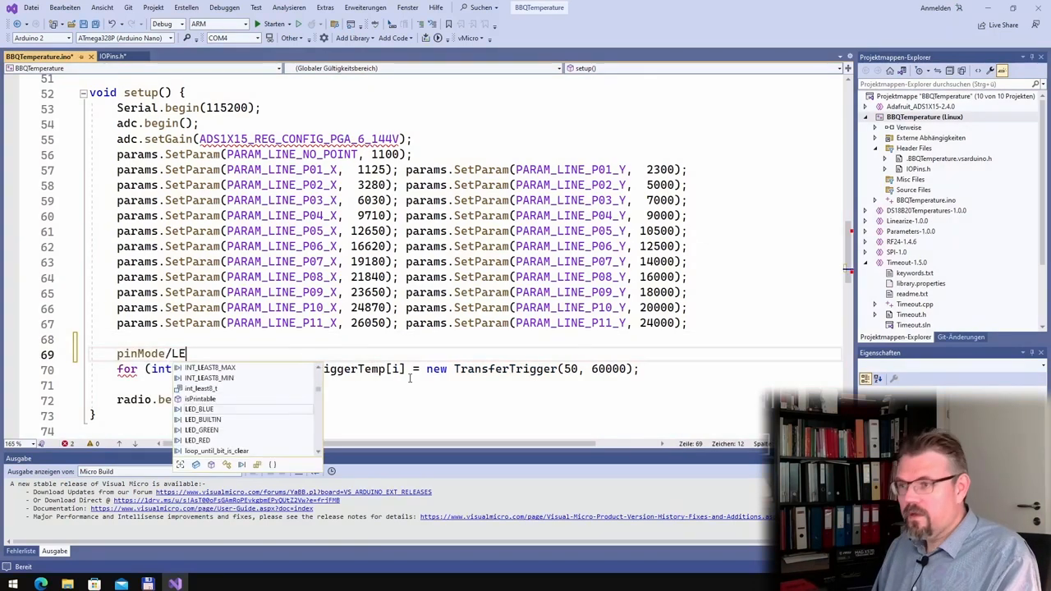
{"action": "type", "text": "D_RED"}
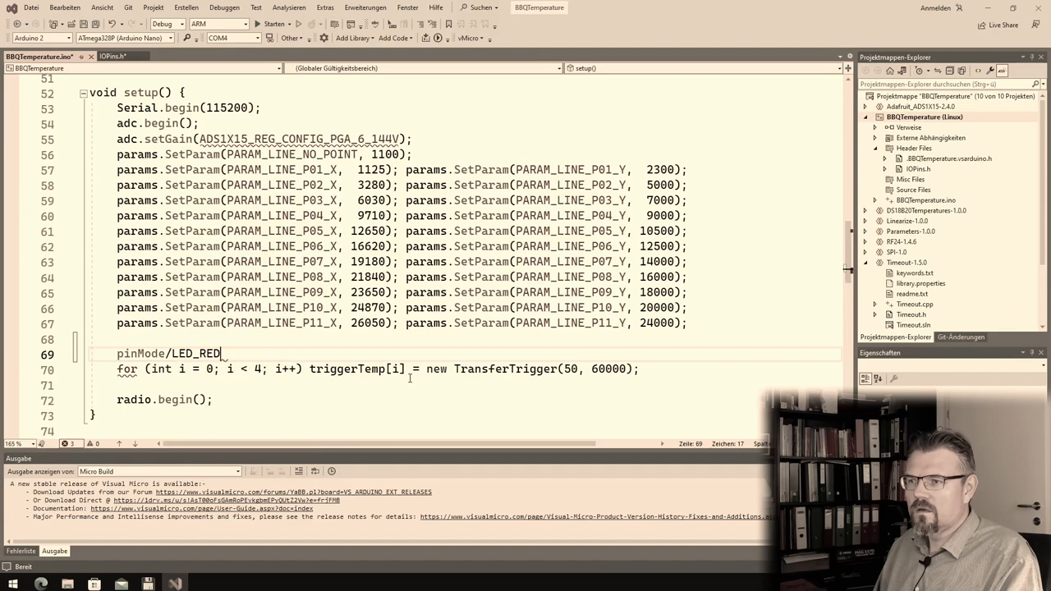
{"action": "type", "text": ", 0"}
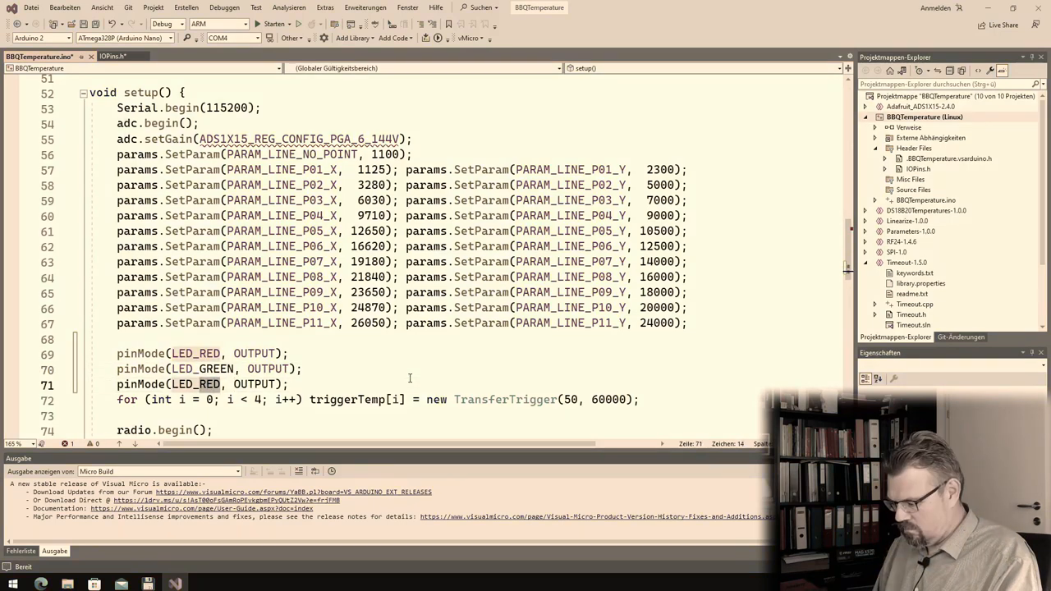
{"action": "type", "text": "LED_BLUE"}
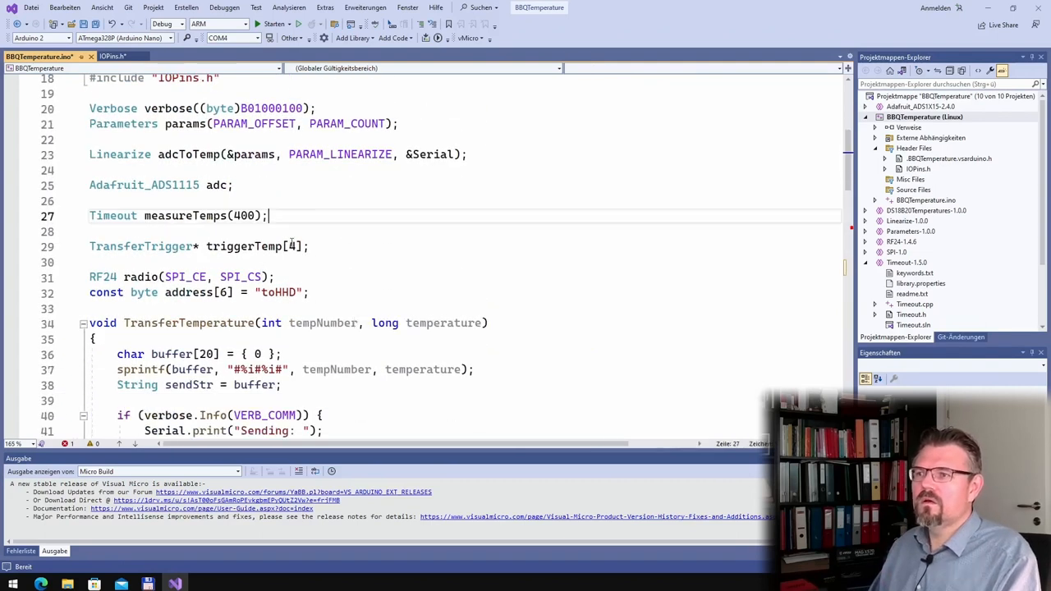
- Declare Timeout ledBlink(10000); directly below the measureTemps timeout
{"action": "type", "text": "Timeou"}
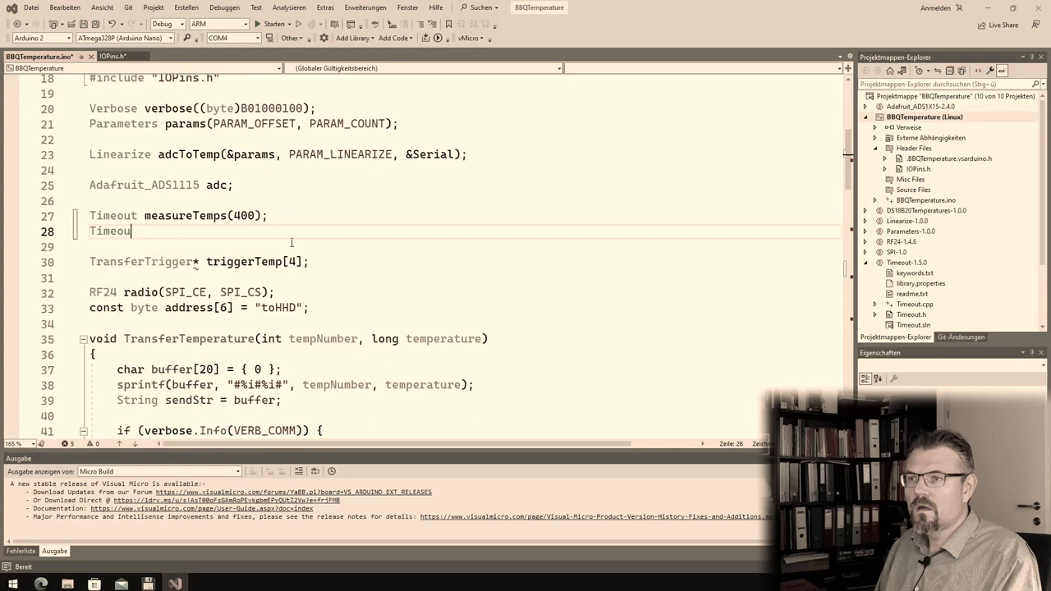
{"action": "type", "text": "ledBlink"}
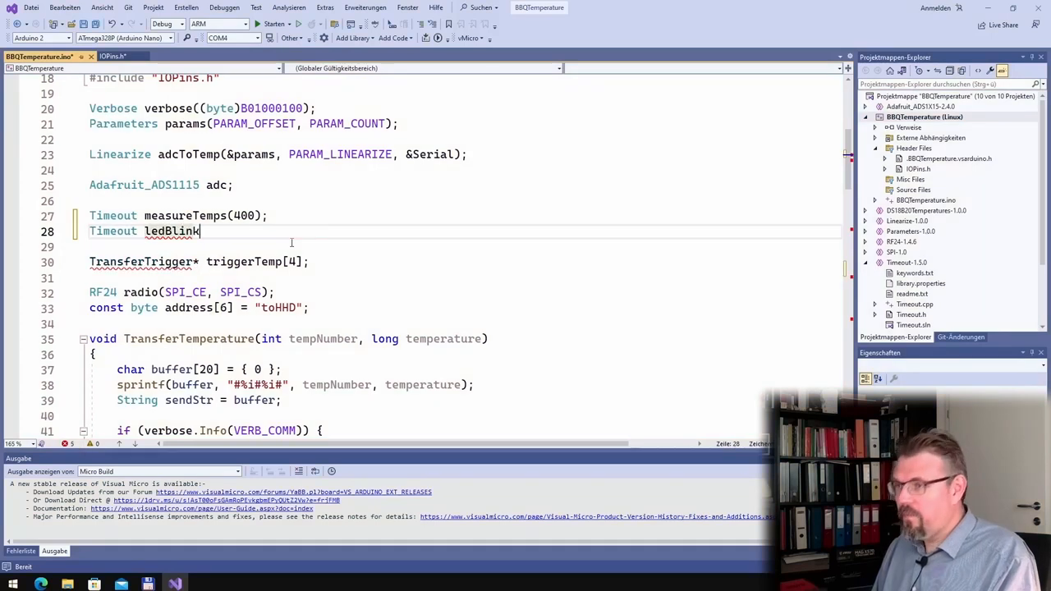
{"action": "type", "text": "(1000"}
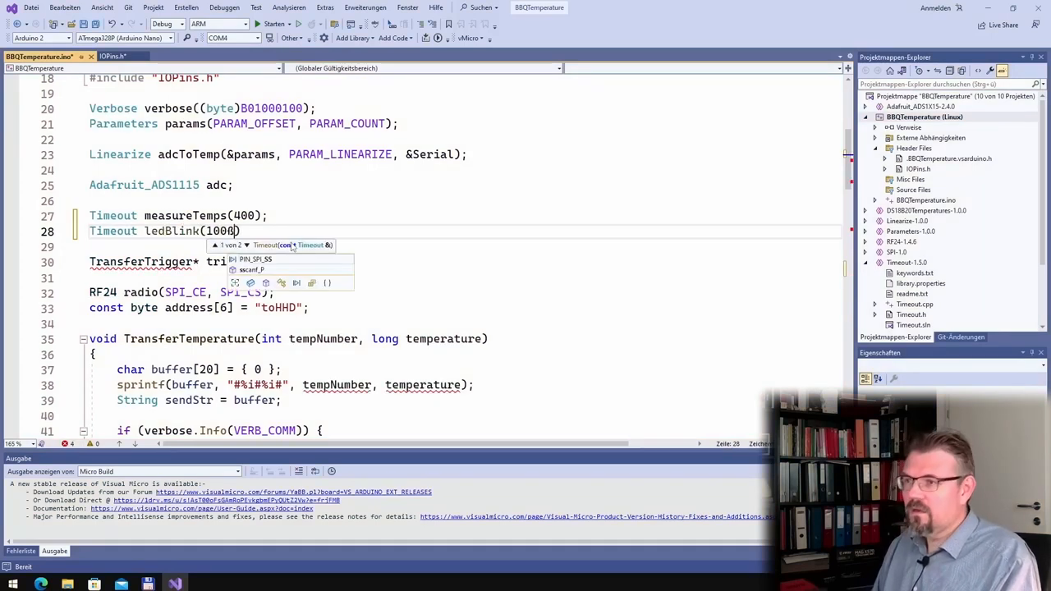
{"action": "key", "text": "backspace"}
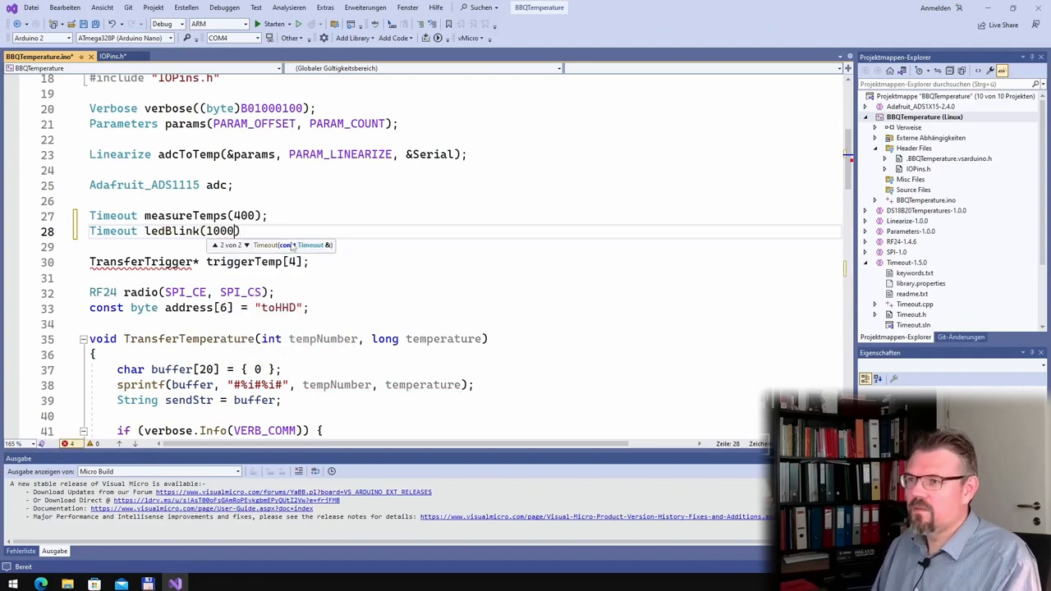
{"action": "type", "text": "0"}
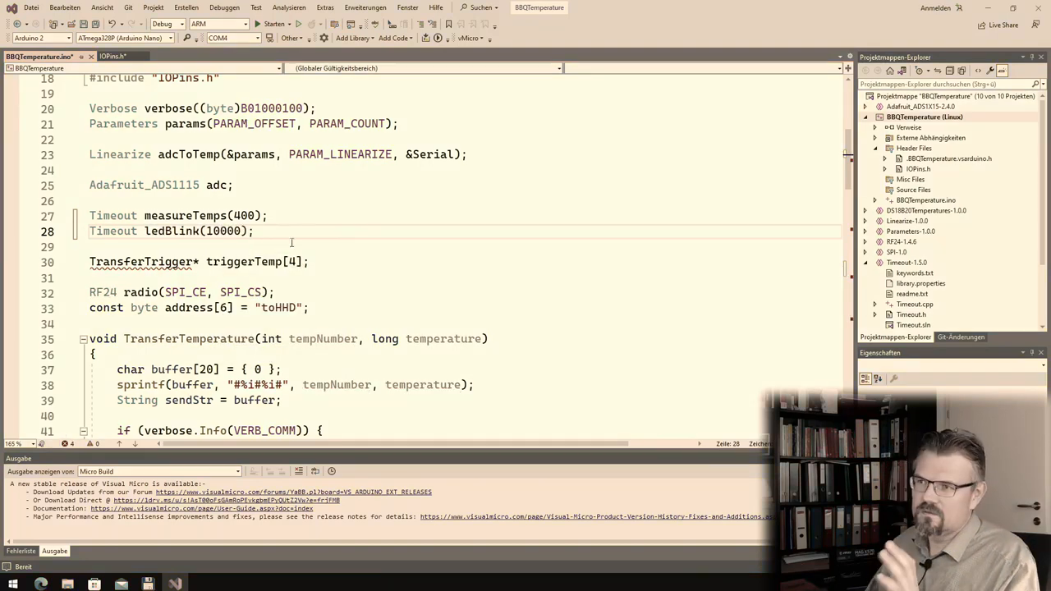
{"action": "scroll", "scroll_direction": "down", "scroll_amount": 3}
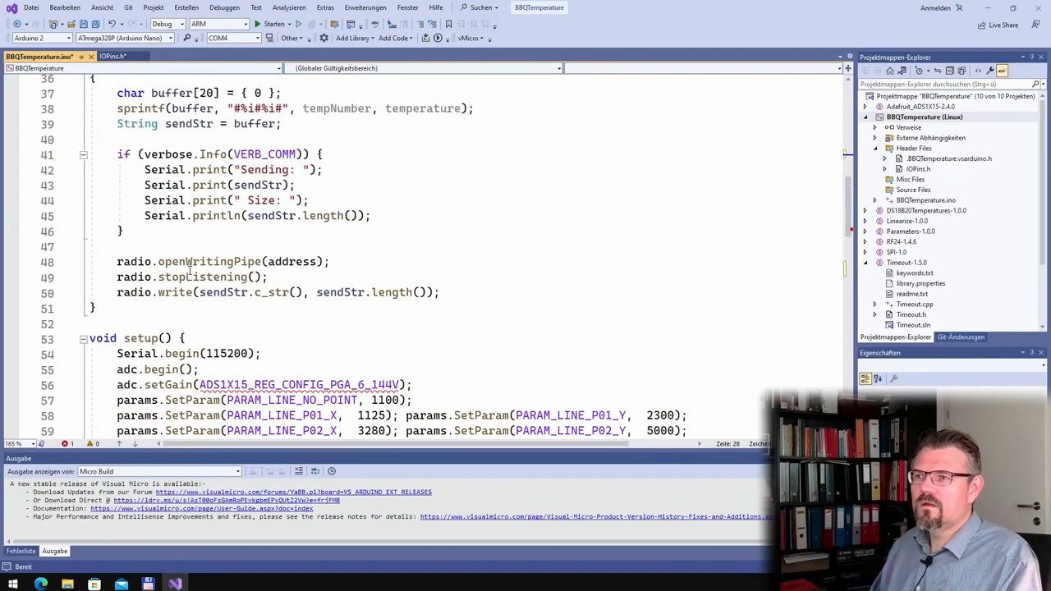
- Start a digitalWrite(LED_GREEN, …) call beneath the pinMode lines in setup()
{"action": "scroll", "scroll_direction": "down", "scroll_amount": 3}
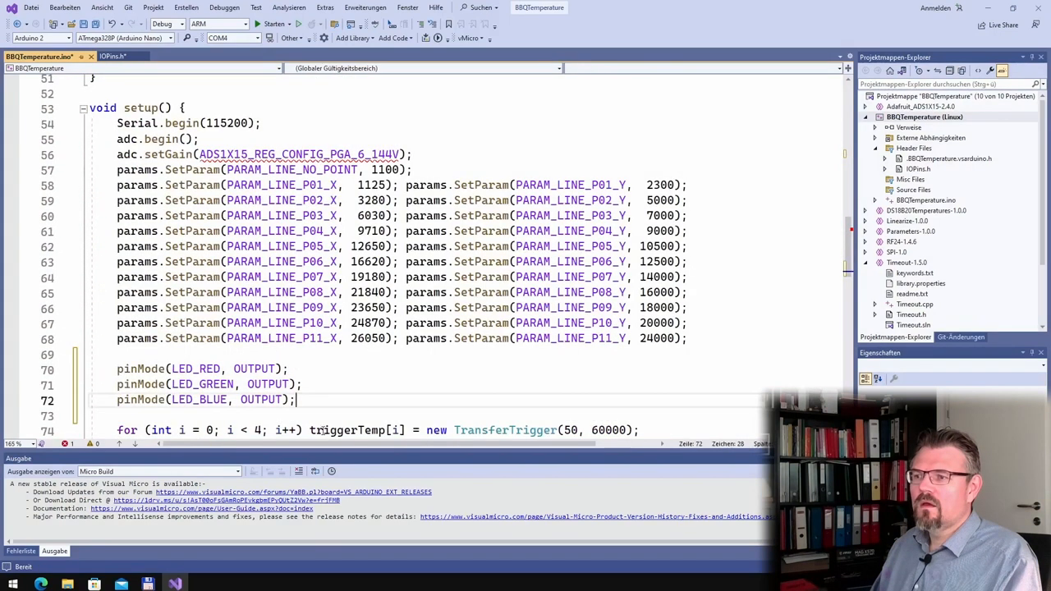
{"action": "type", "text": "digit"}
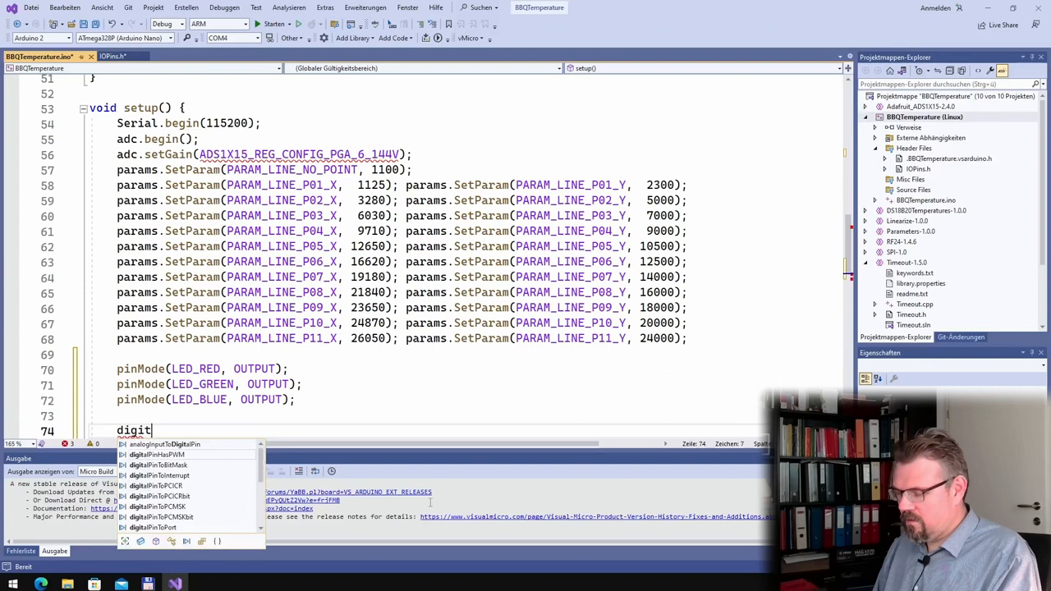
{"action": "type", "text": "alWrite"}
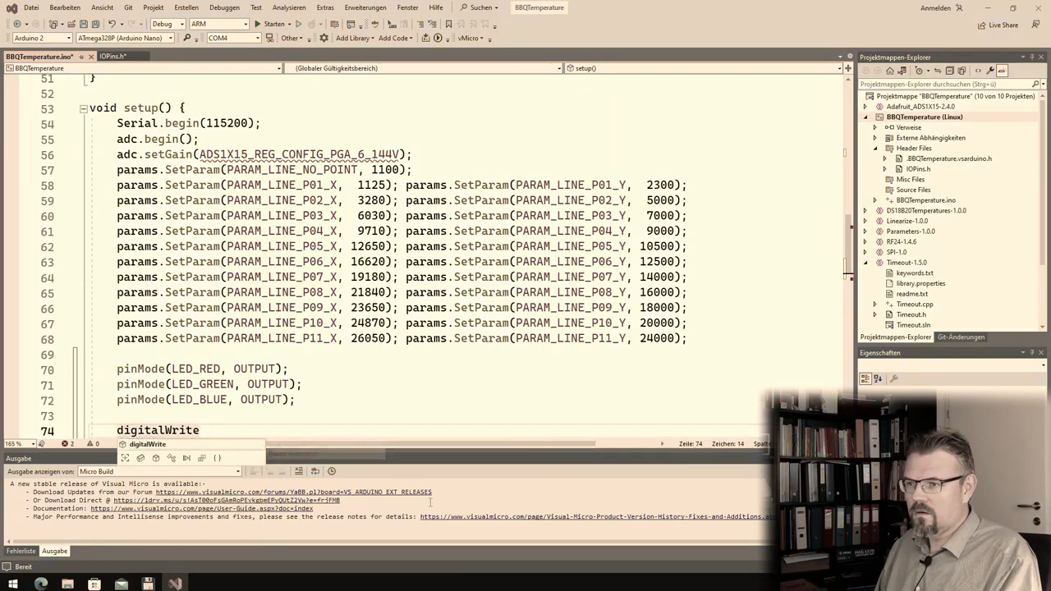
{"action": "type", "text": "(LED_GR"}
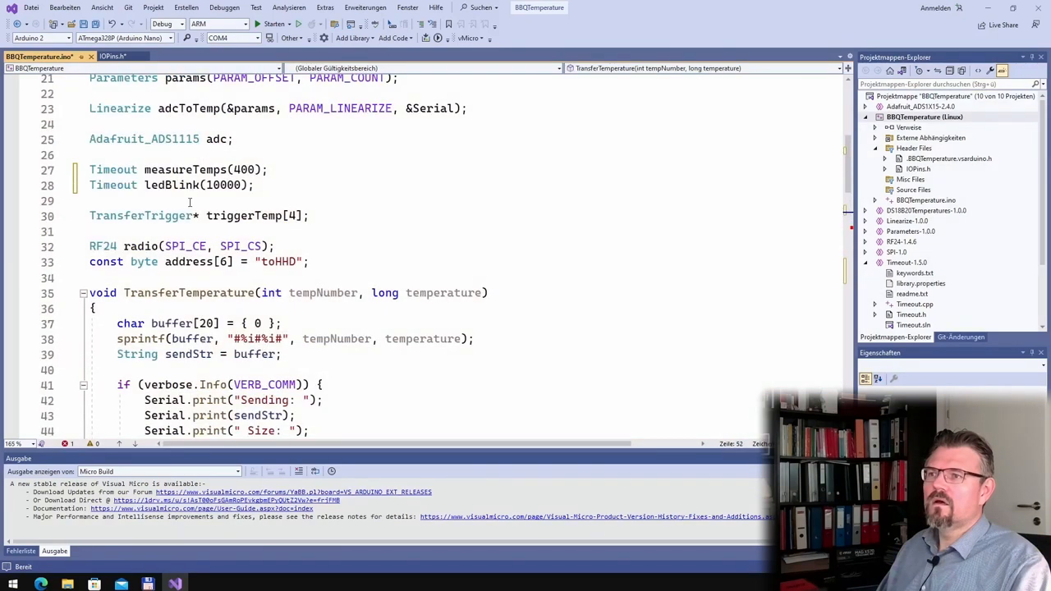
- Add ledBlink.SetTimeout(100) after radio.write in TransferTemperature
{"action": "type", "text": "ledBlink.Set"}
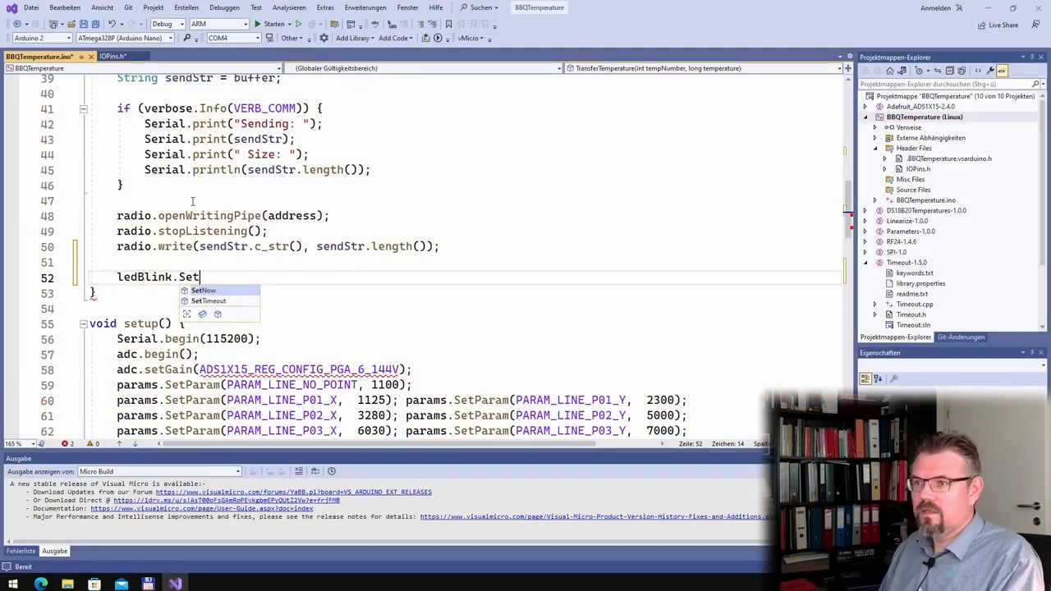
{"action": "type", "text": "Timeout(100"}
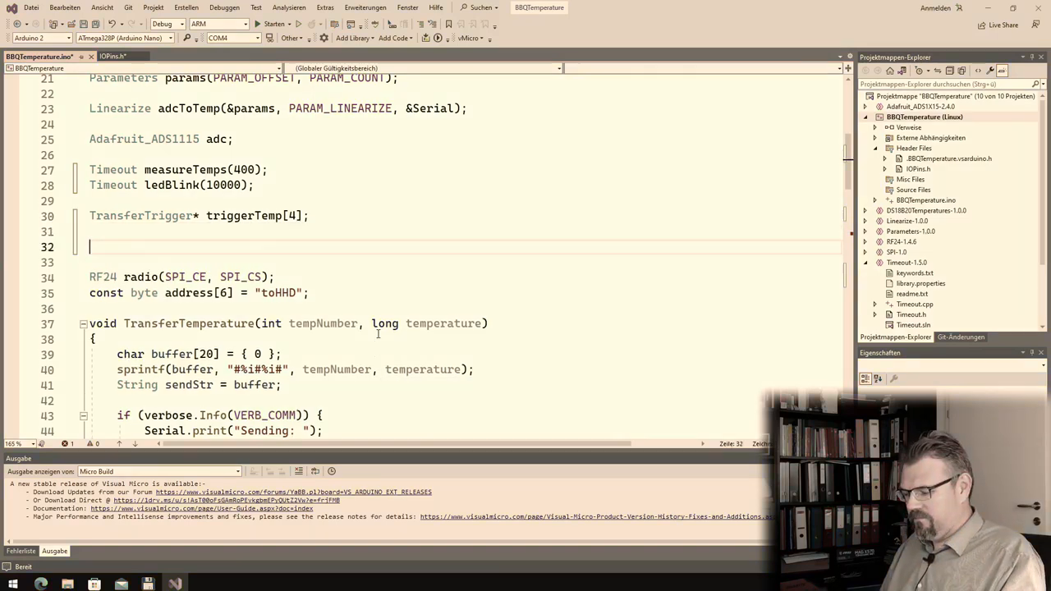
- Declare a const byte color[4][3] table on line 32
{"action": "type", "text": "const"}
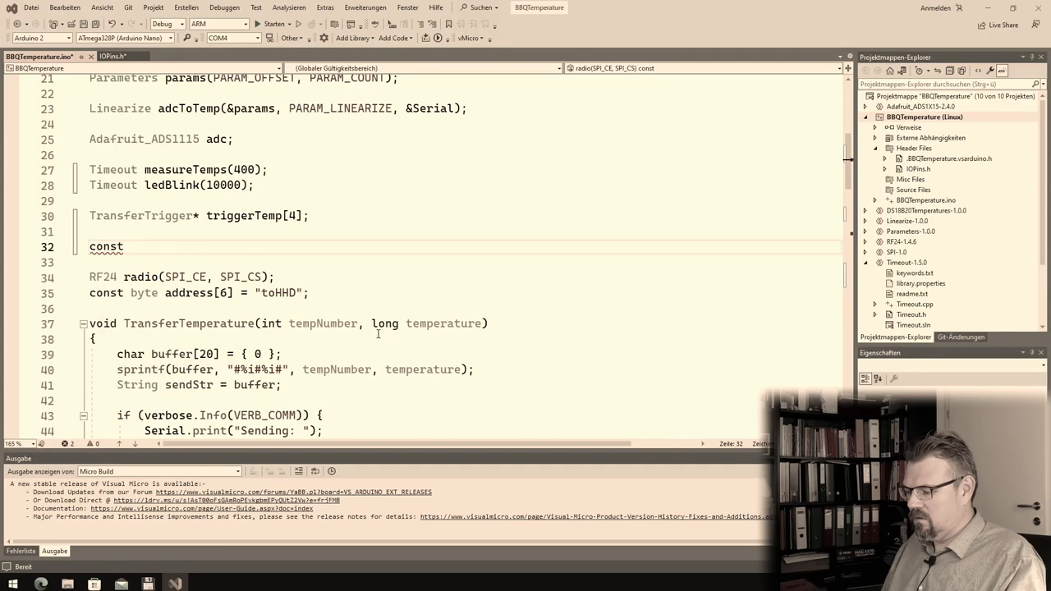
{"action": "type", "text": "color"}
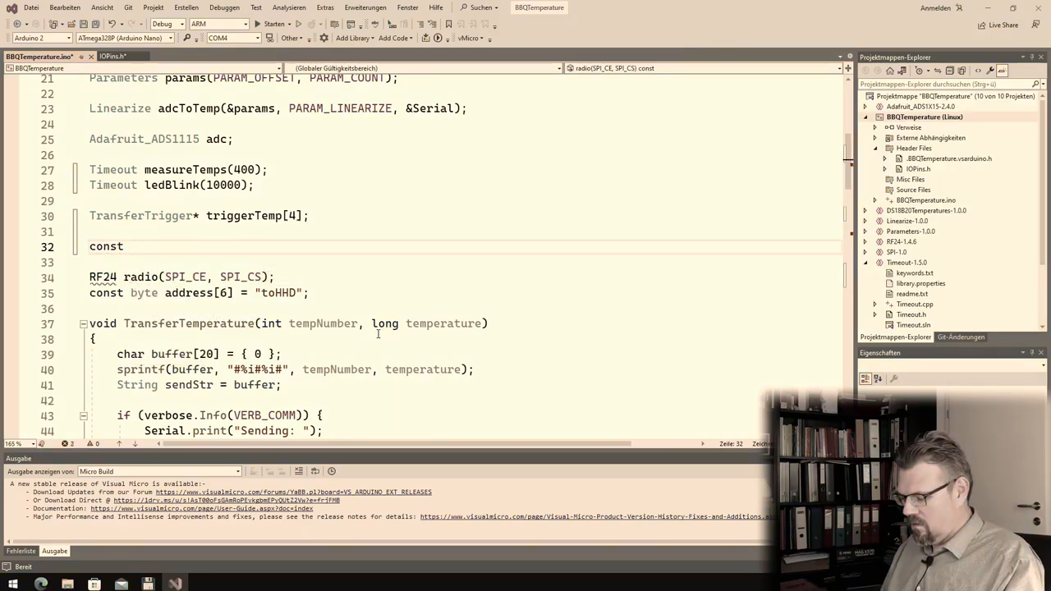
{"action": "type", "text": "byte color"}
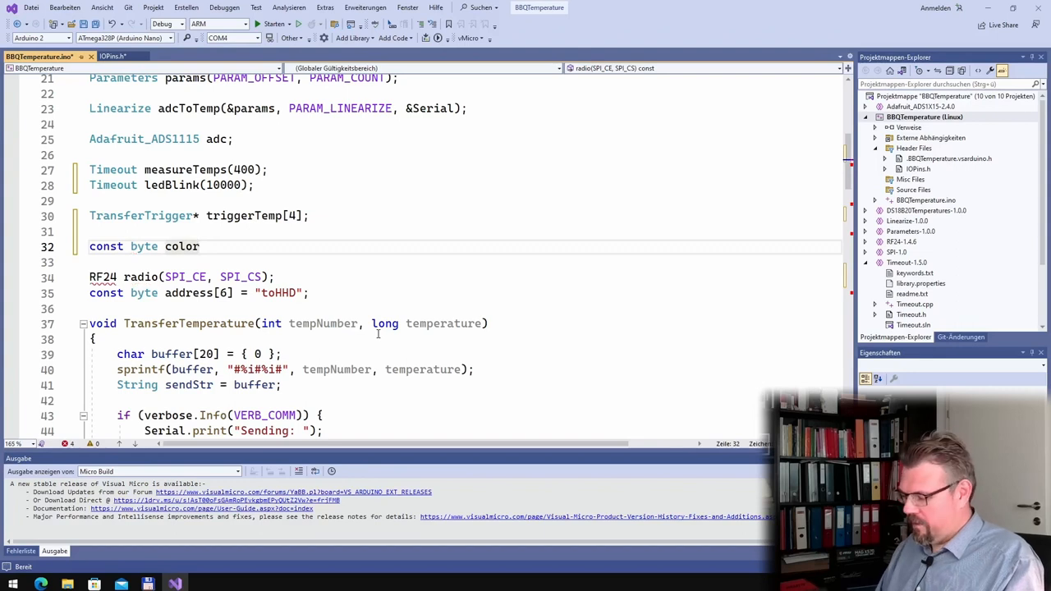
{"action": "type", "text": "[]"}
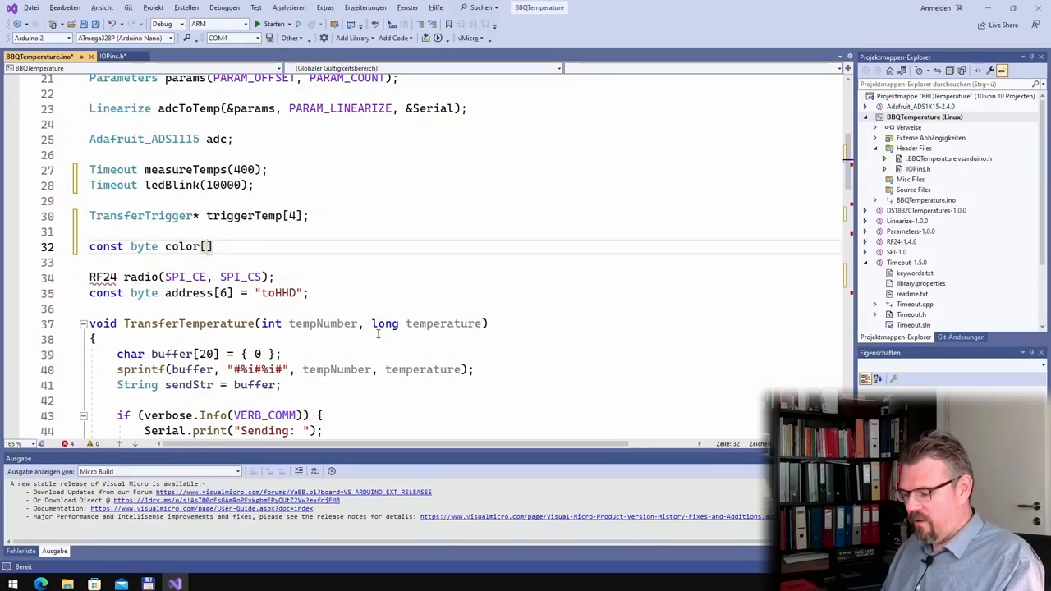
{"action": "type", "text": "4"}
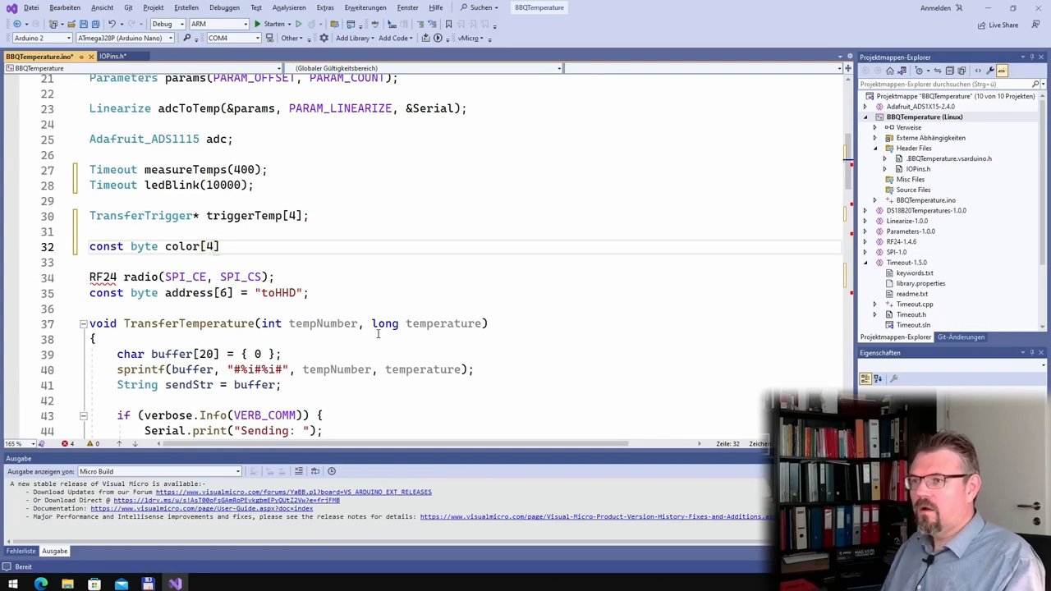
{"action": "type", "text": ",3]"}
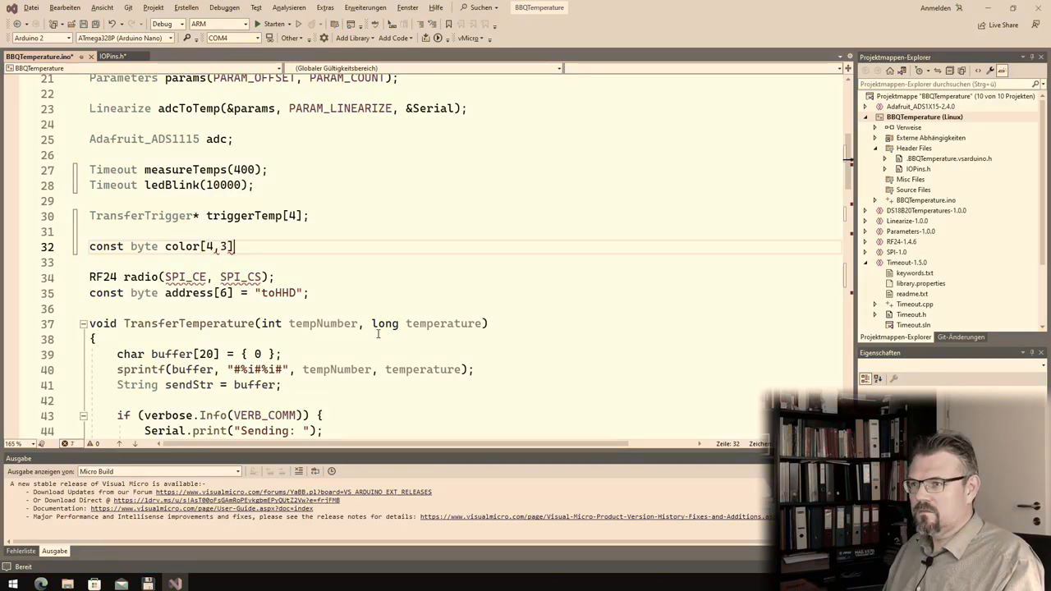
{"action": "type", "text": "= {}"}
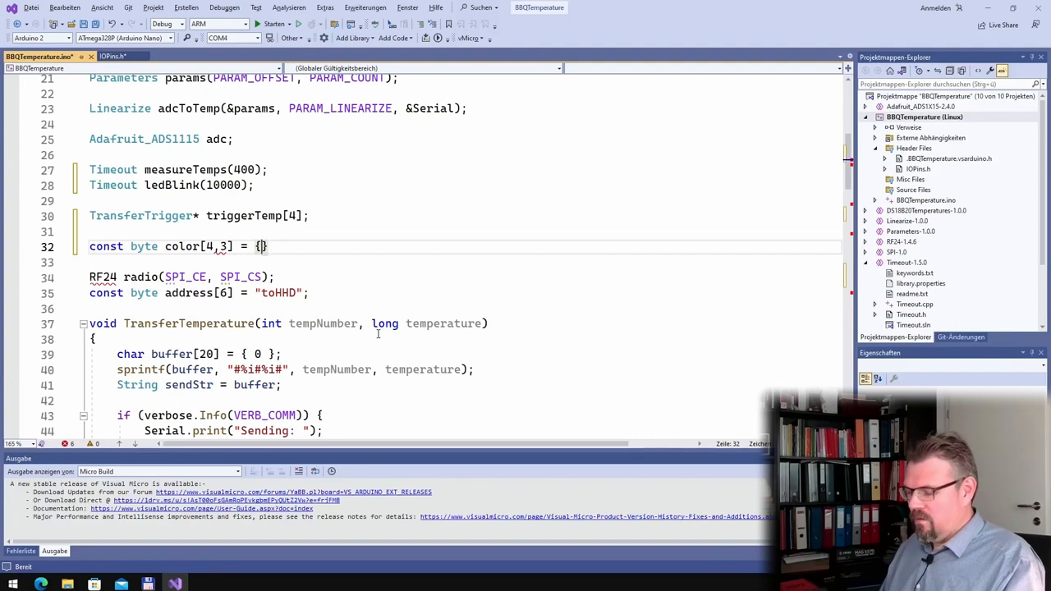
- Fill the table with {255,0,0}, {0,255,0}, {0,0,255} and {255,255,128}
{"action": "type", "text": "{}"}
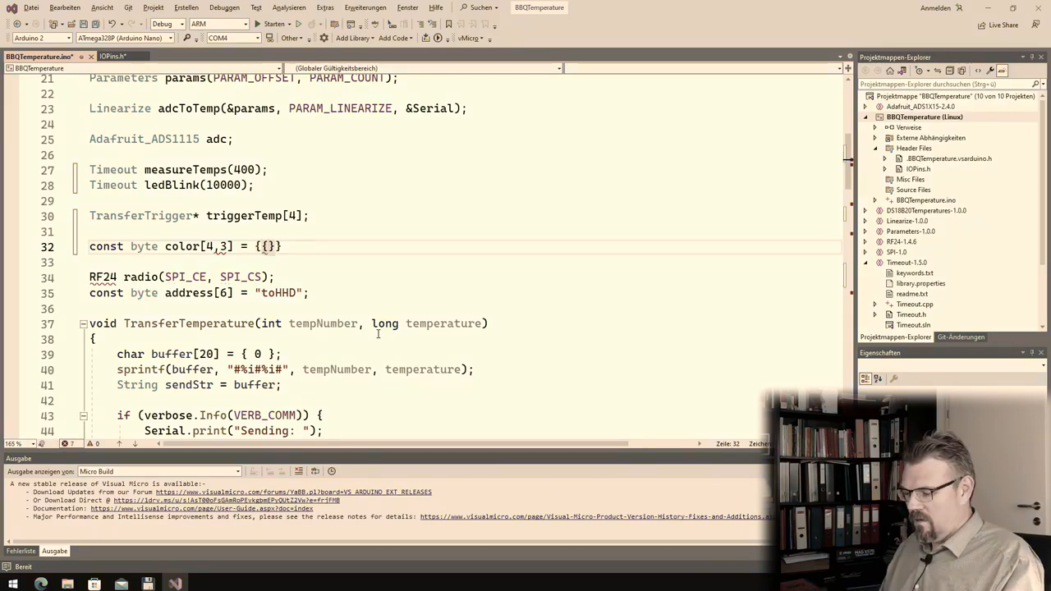
{"action": "type", "text": "255"}
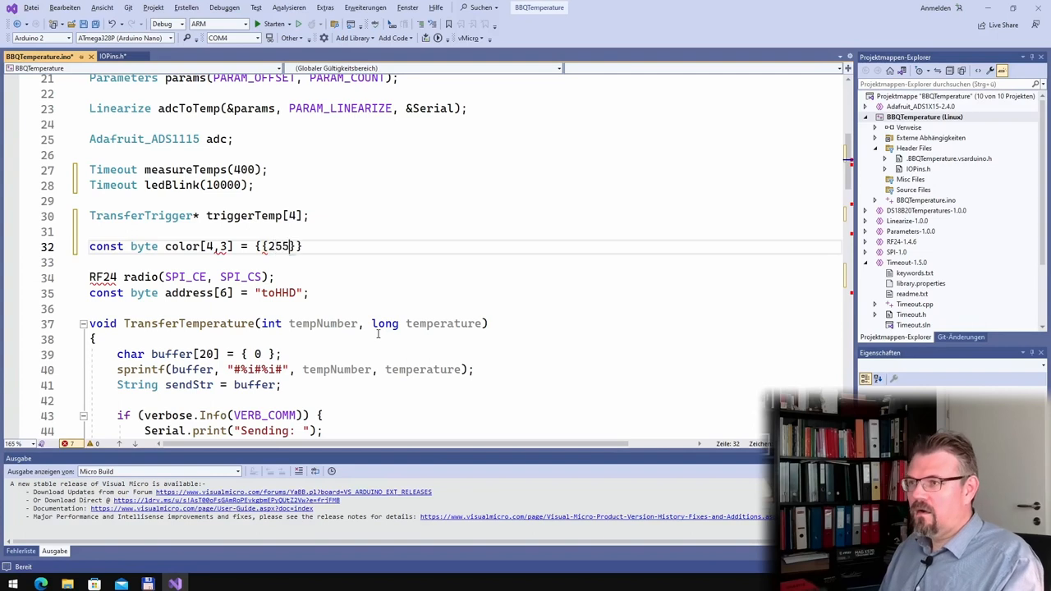
{"action": "type", "text": ",0,0},"}
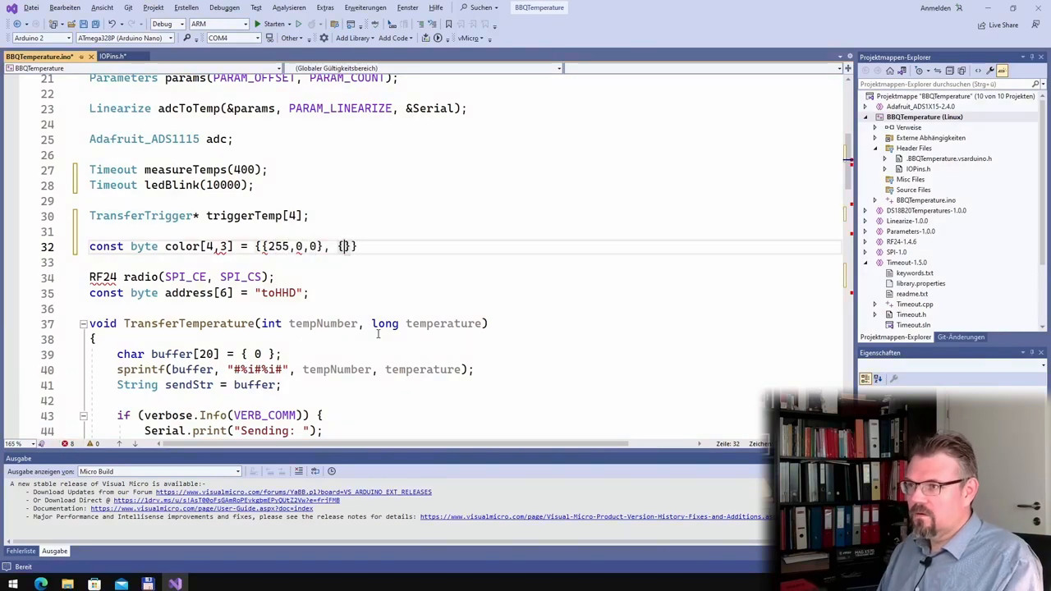
{"action": "type", "text": "{0,255,0}, {"}
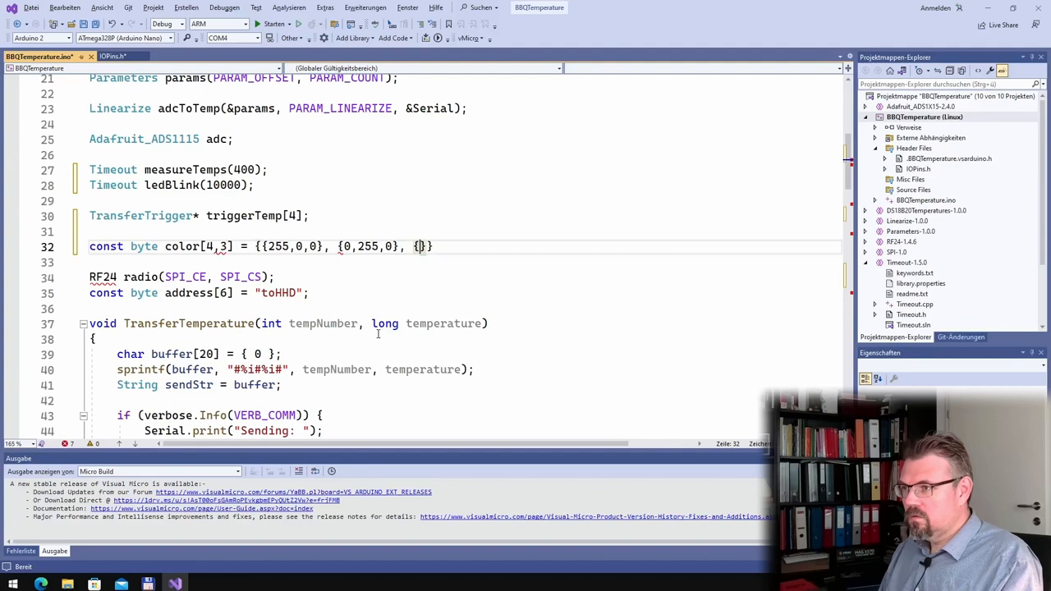
{"action": "type", "text": "0,0,255}, {"}
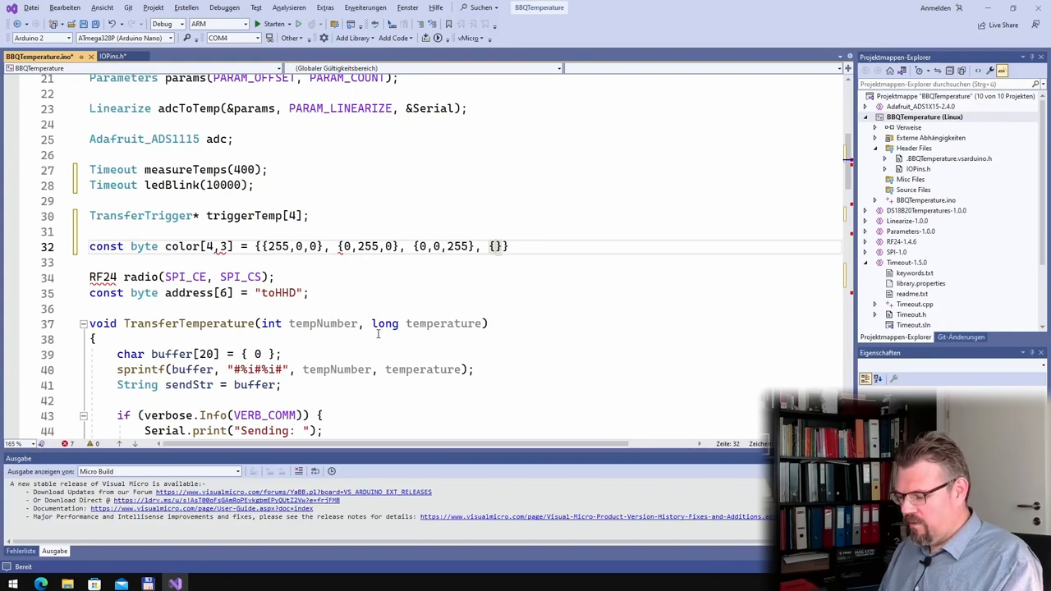
{"action": "type", "text": "255,255,12"}
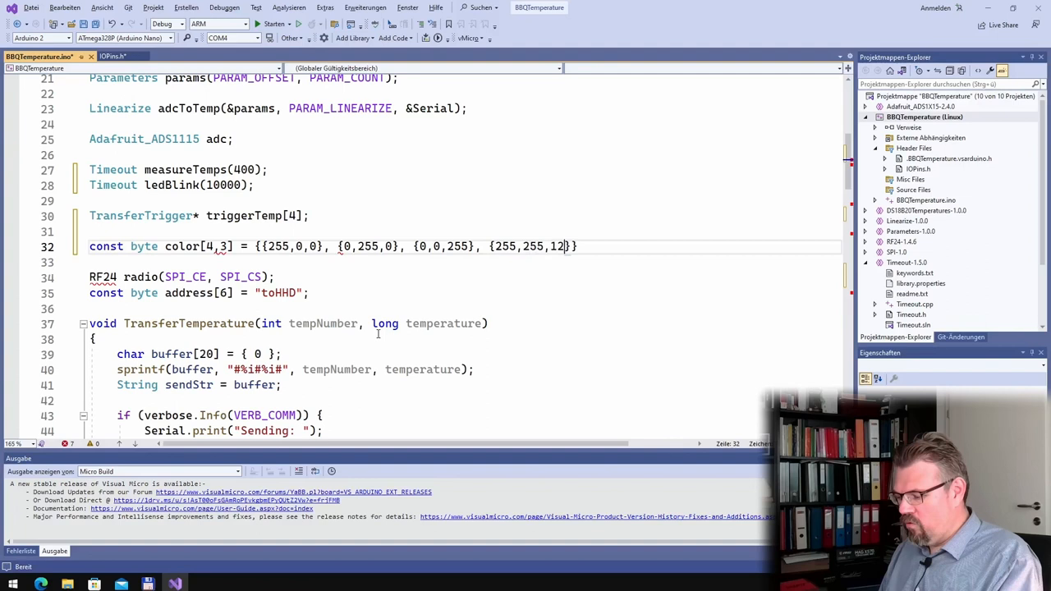
{"action": "type", "text": "8"}
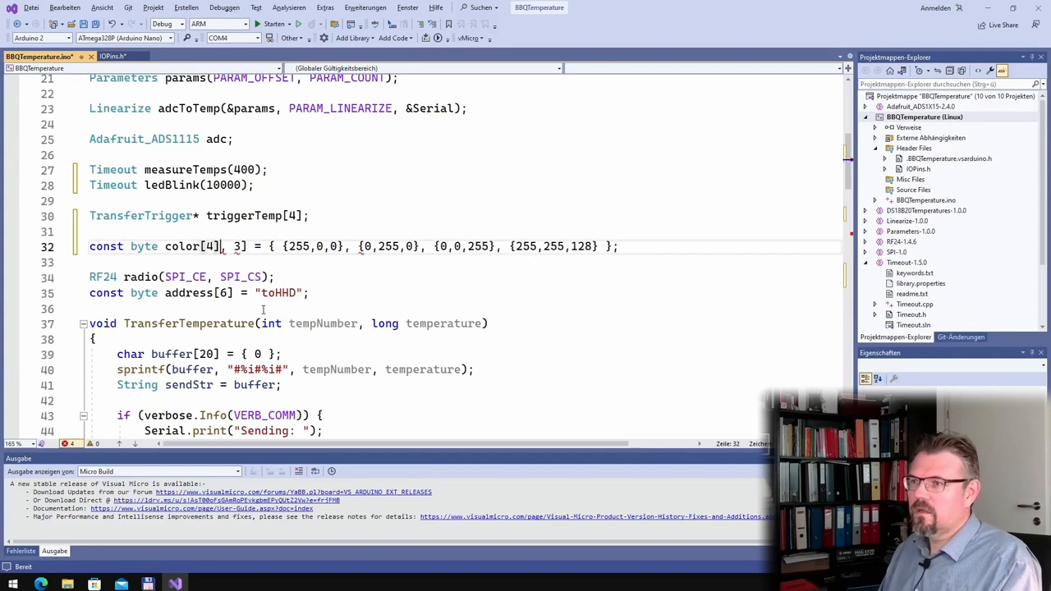
{"action": "type", "text": "[3]"}
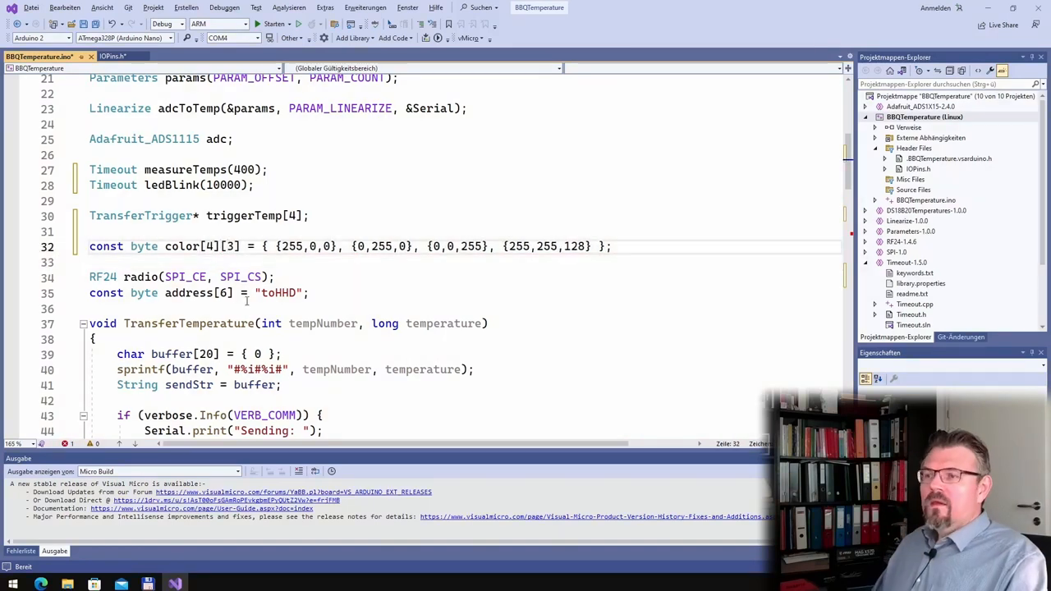
- Add analogWrite calls for LED_RED, LED_GREEN and LED_BLUE using color[tempNumber][0..2]
{"action": "scroll", "scroll_direction": "down", "scroll_amount": 3}
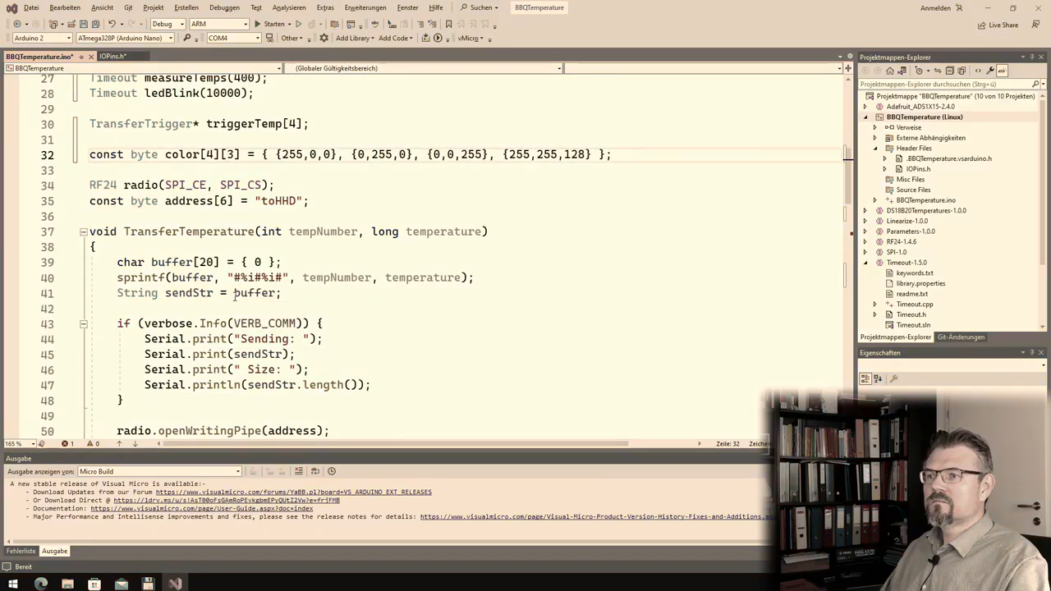
{"action": "scroll", "scroll_direction": "down", "scroll_amount": 3}
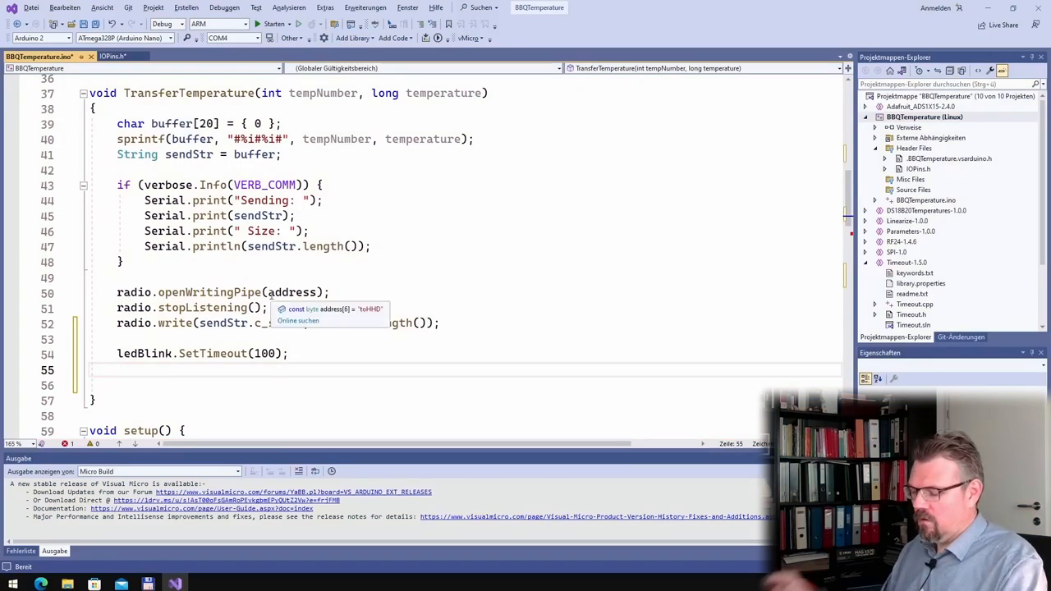
{"action": "type", "text": "ana"}
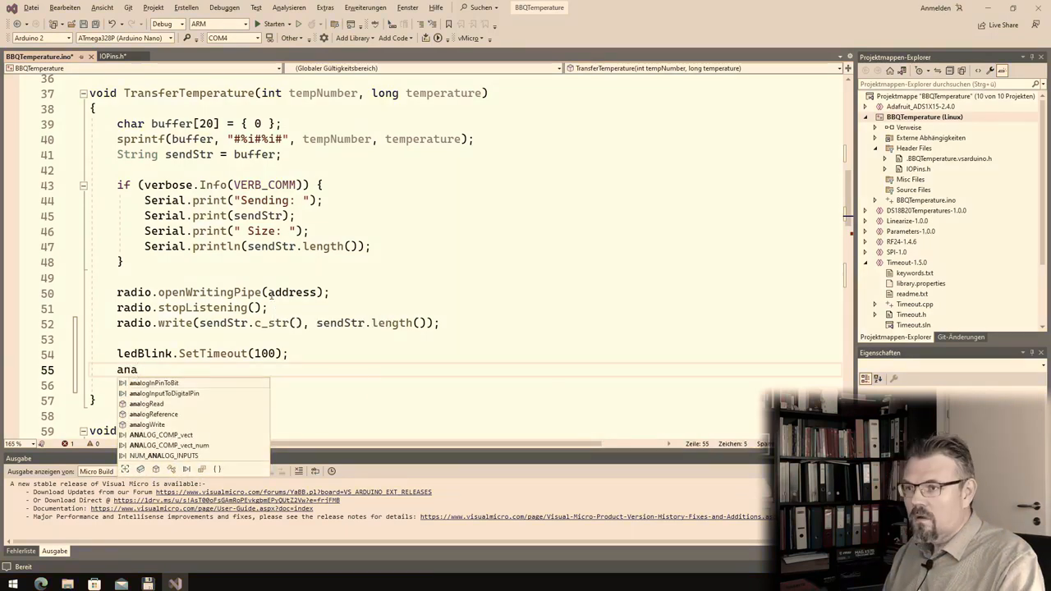
{"action": "type", "text": "logWrite"}
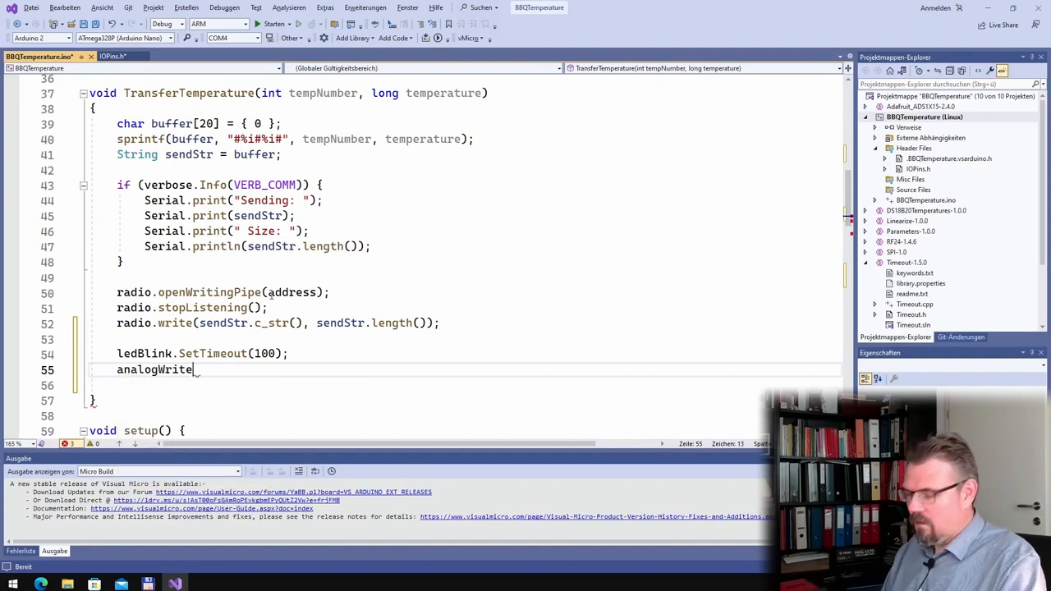
{"action": "type", "text": "(LED_RED"}
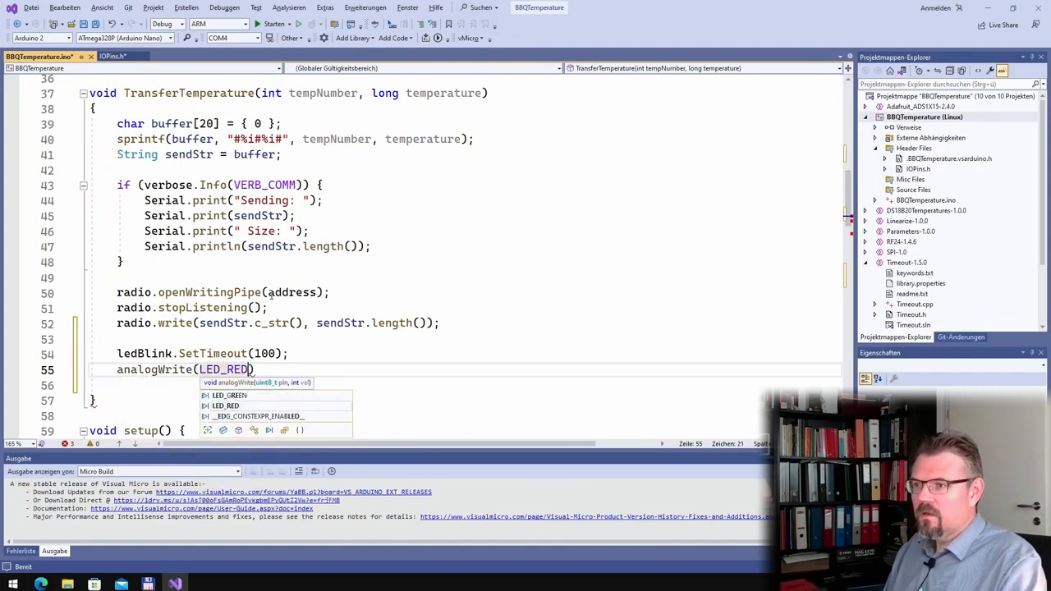
{"action": "type", "text": ", c"}
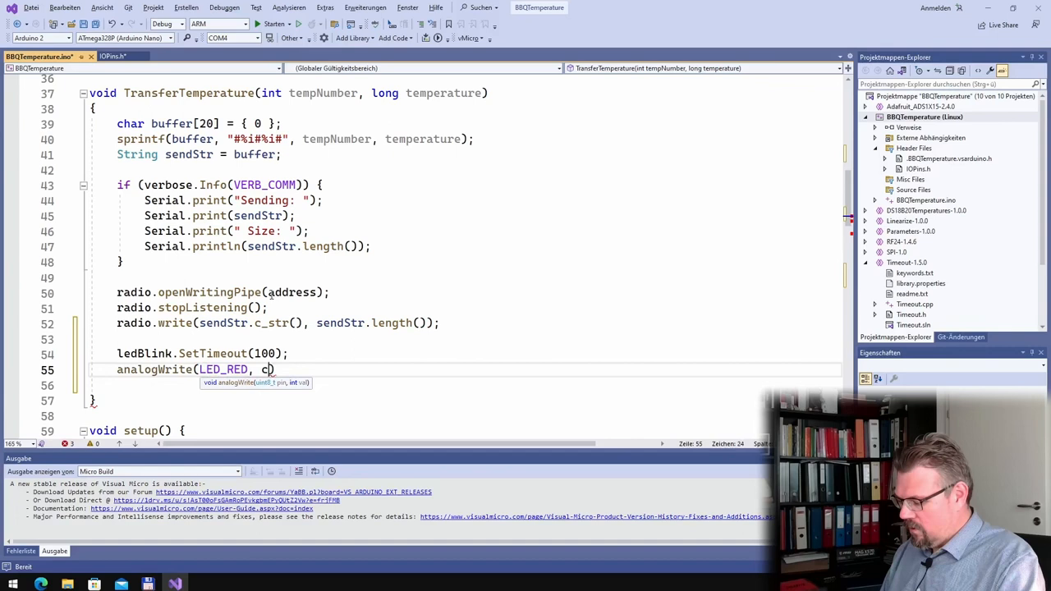
{"action": "type", "text": "olor[]"}
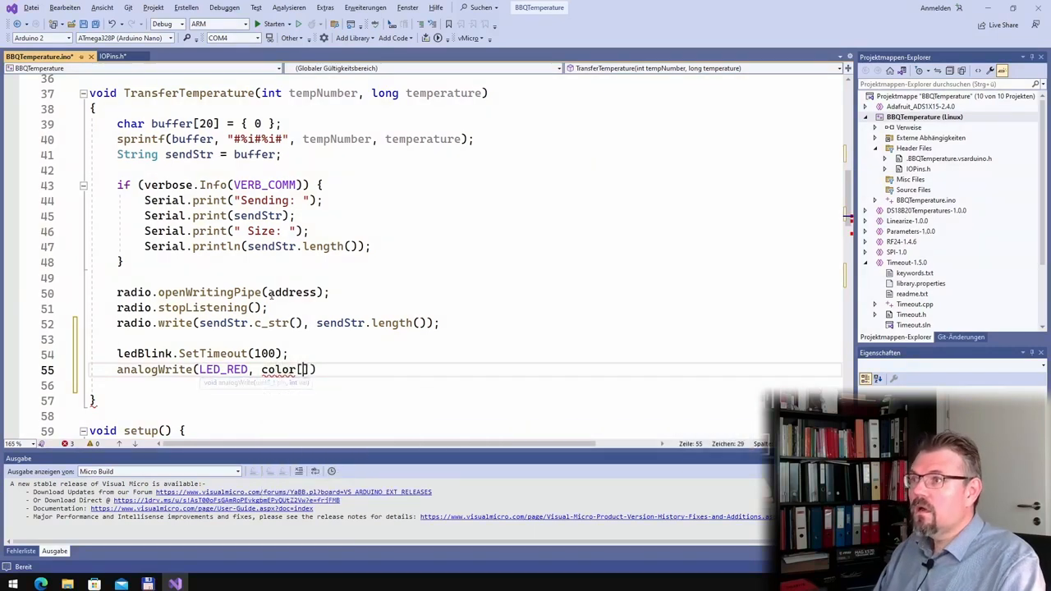
{"action": "type", "text": "temp N"}
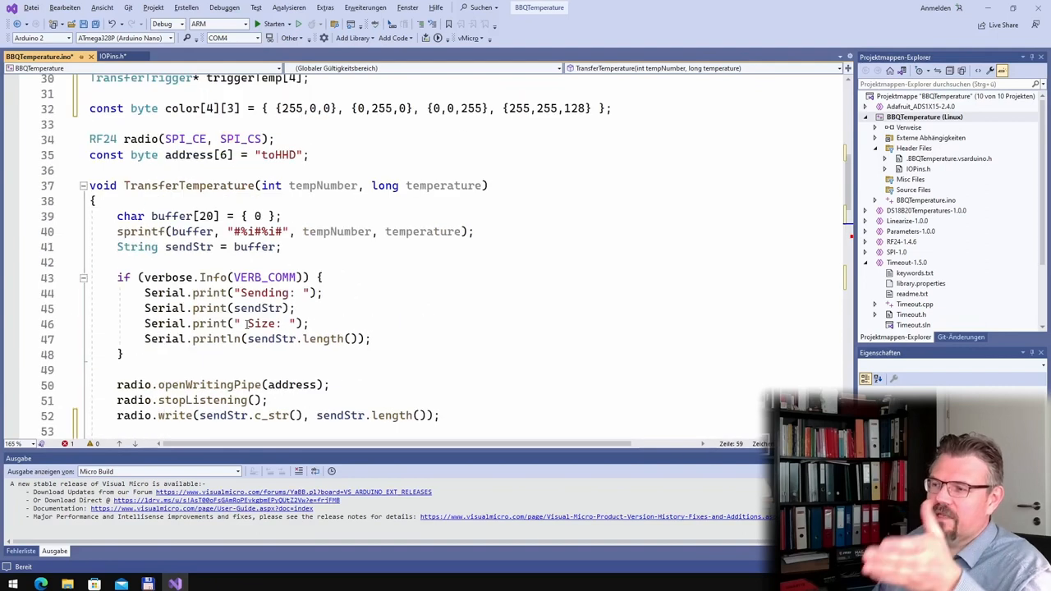
{"action": "scroll", "scroll_direction": "down", "scroll_amount": 3}
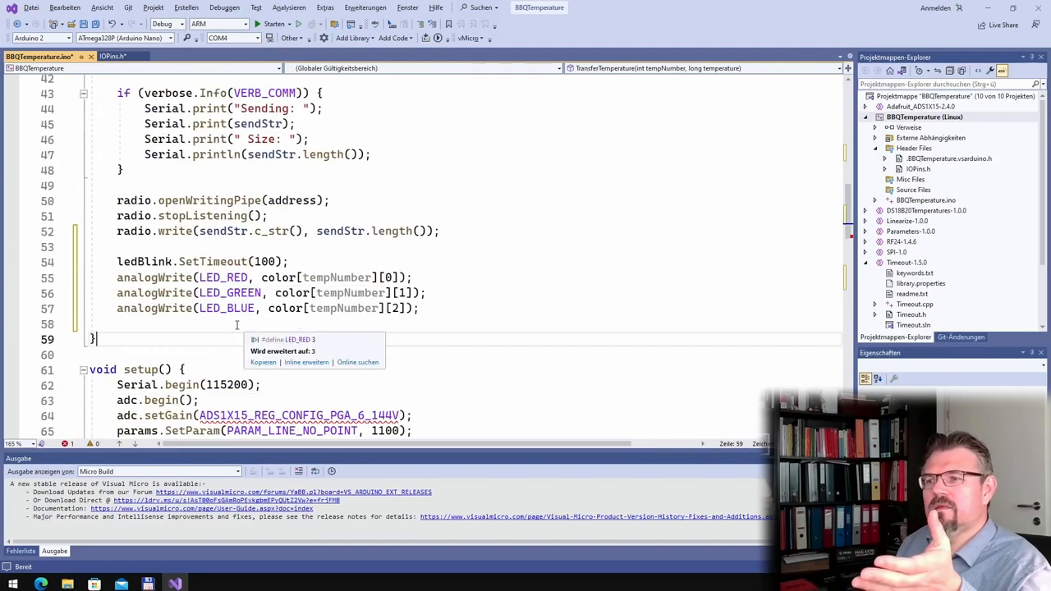
- Add if (ledBlink.TimedOut()) writing each LED pin 0 and calling ledBlink.SetTimeout(10000)
{"action": "scroll", "scroll_direction": "down", "scroll_amount": 3}
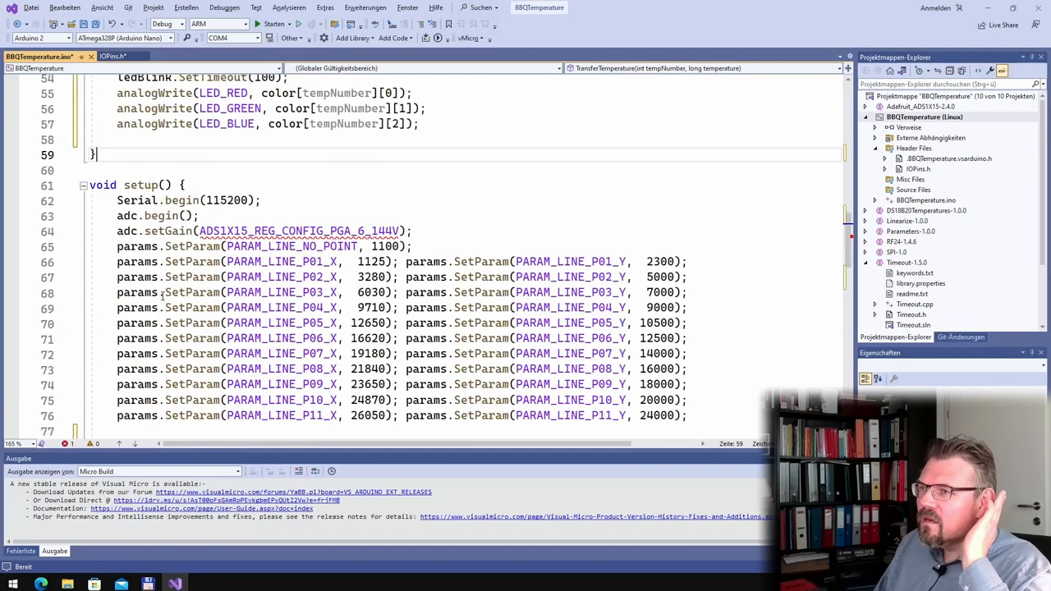
{"action": "scroll", "scroll_direction": "down", "scroll_amount": 3}
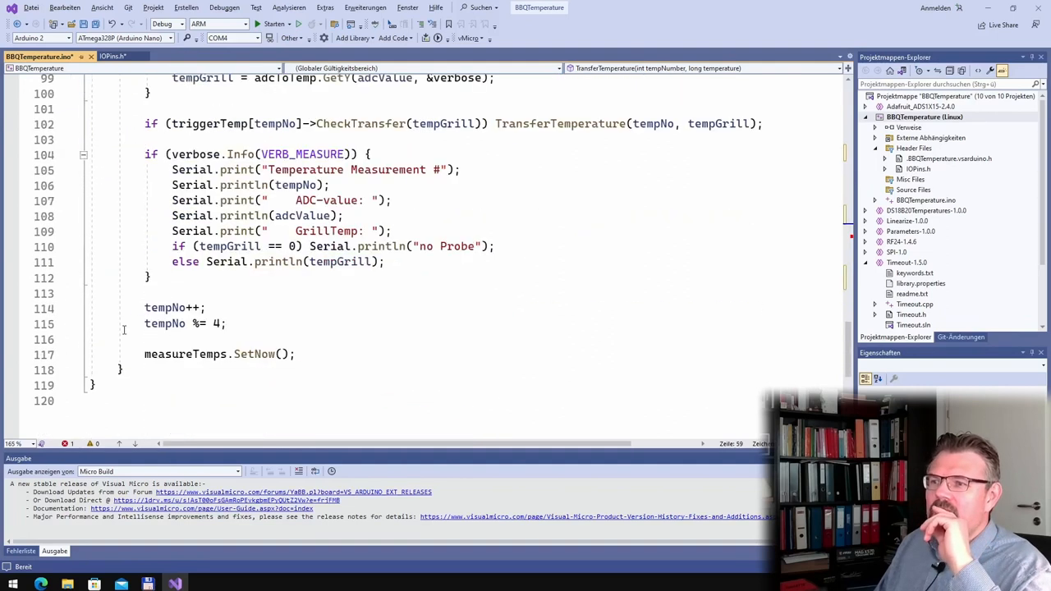
{"action": "type", "text": "i"}
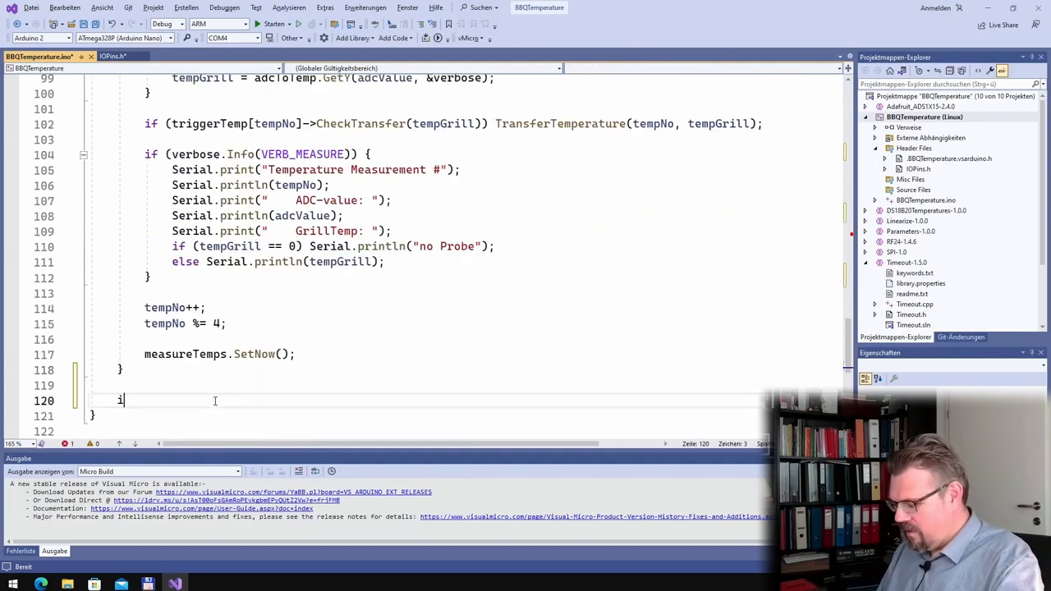
{"action": "type", "text": "f (led)"}
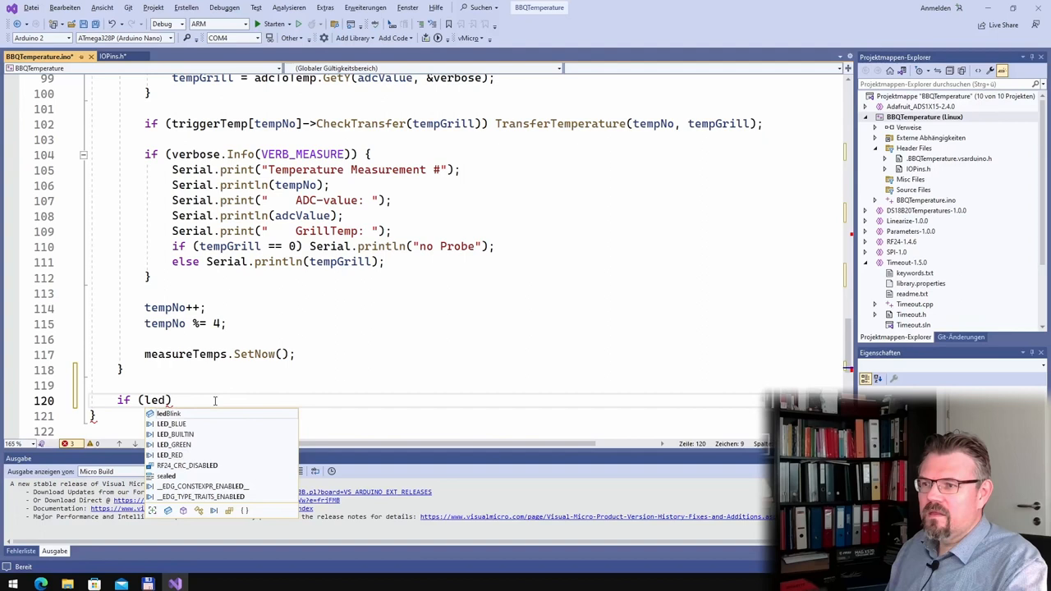
{"action": "type", "text": "Blink.TimedOut("}
{"action": "type", "text": "le"}
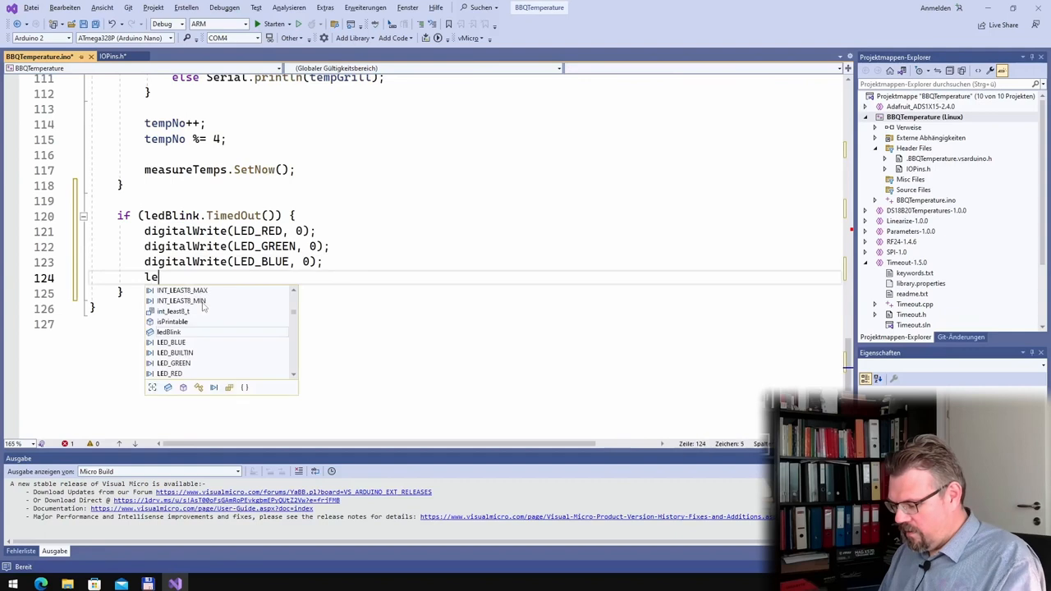
{"action": "type", "text": "dBlink.SetTimeout("}
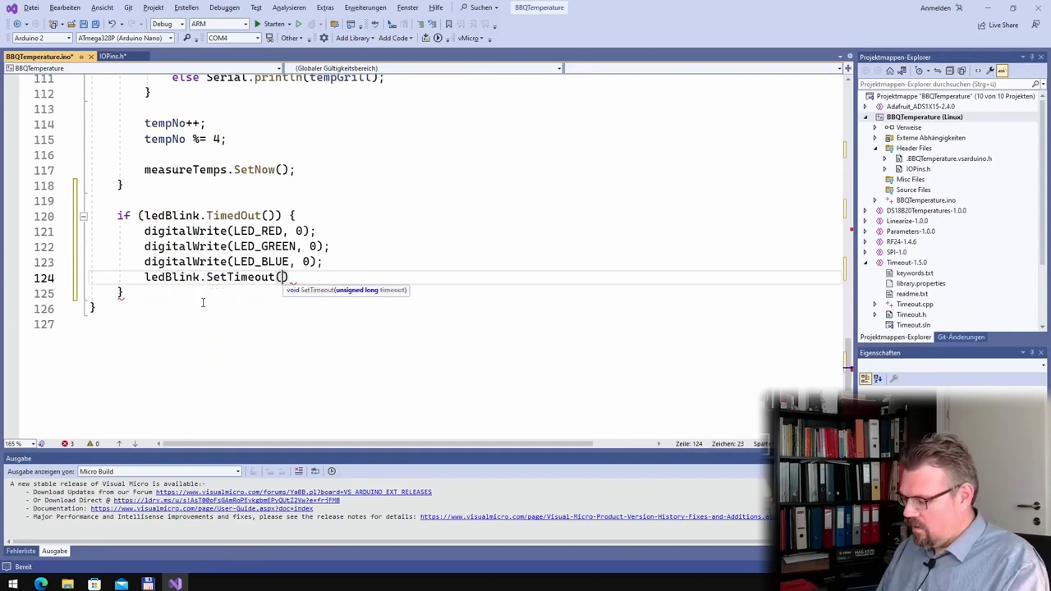
{"action": "type", "text": "10000"}
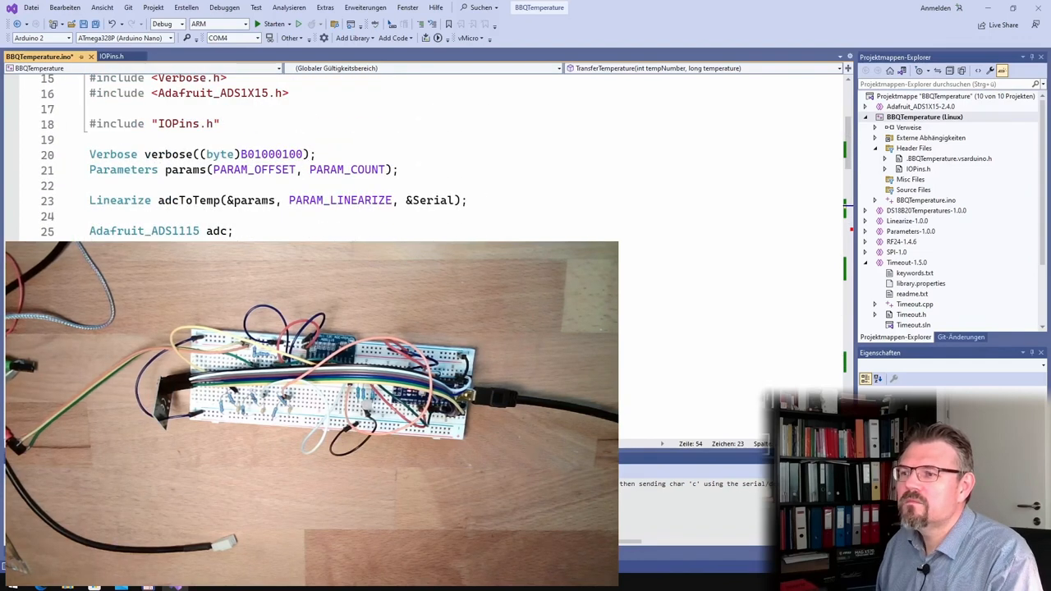
- Scroll through the COM4 serial monitor's Sending and Timout messages
{"action": "scroll", "scroll_direction": "down", "scroll_amount": 3}
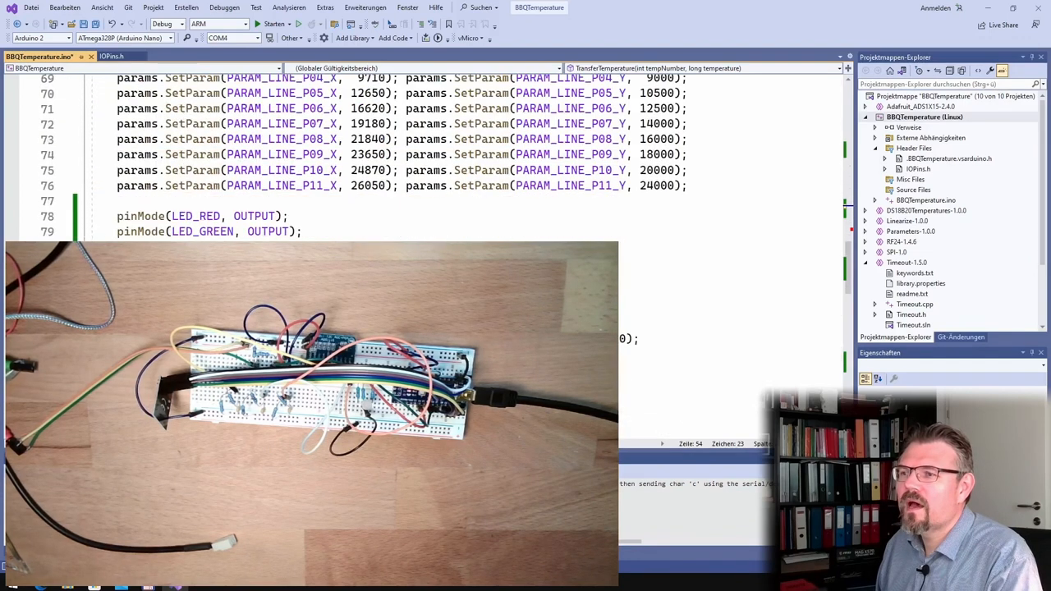
{"action": "scroll", "scroll_direction": "down", "scroll_amount": 3}
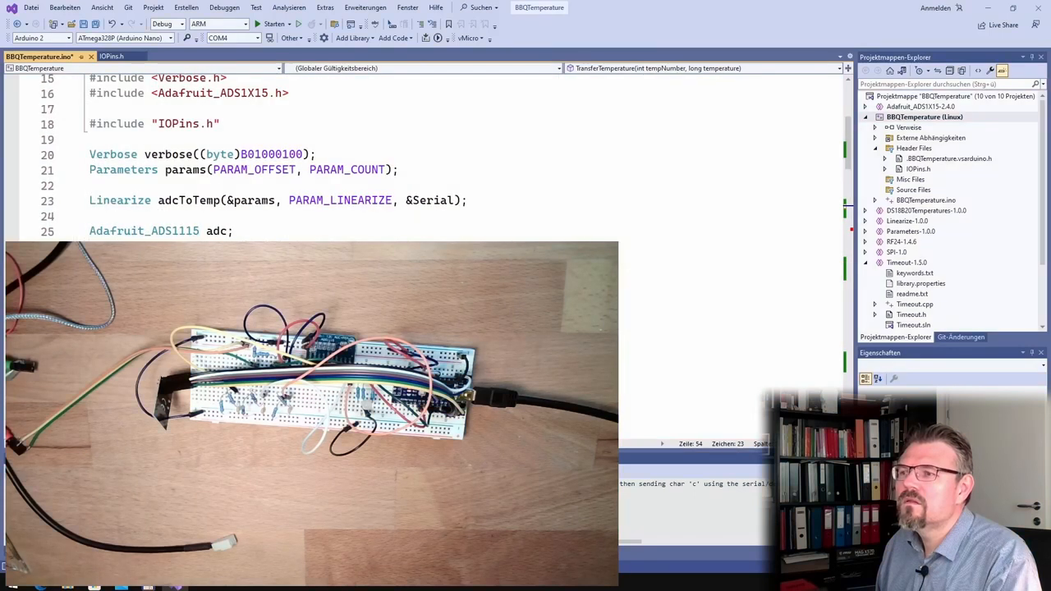
{"action": "scroll", "scroll_direction": "down", "scroll_amount": 3}
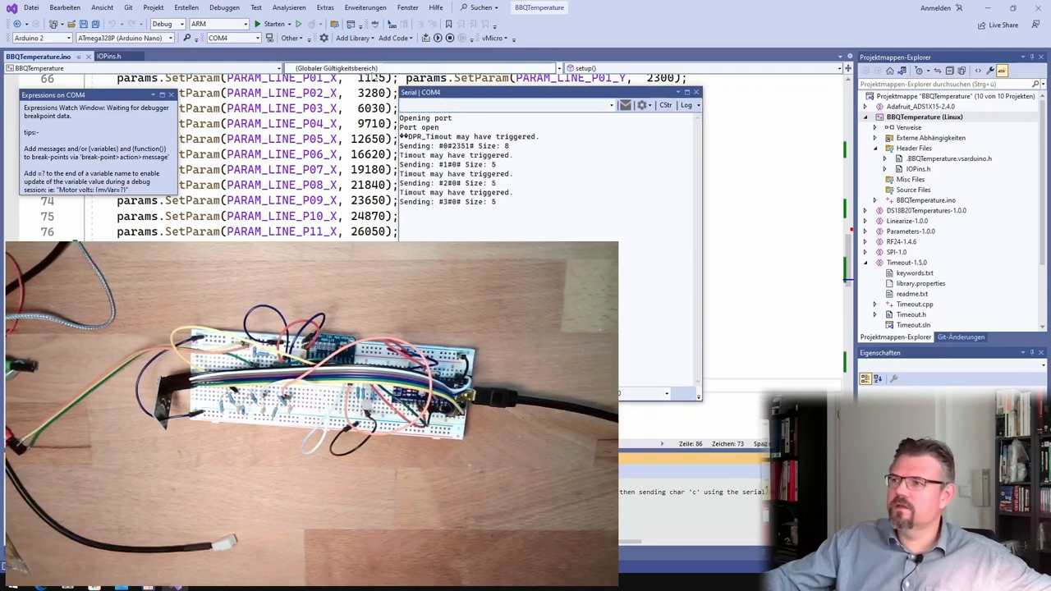
{"action": "mouse_move", "coordinate": [697, 105]}
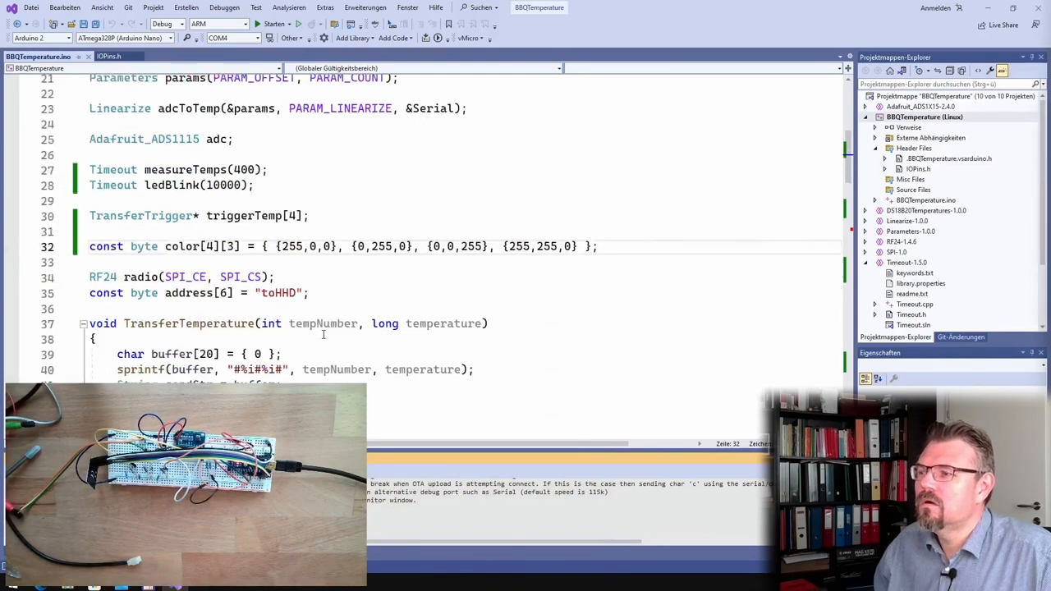
{"action": "scroll", "scroll_direction": "down", "scroll_amount": 3}
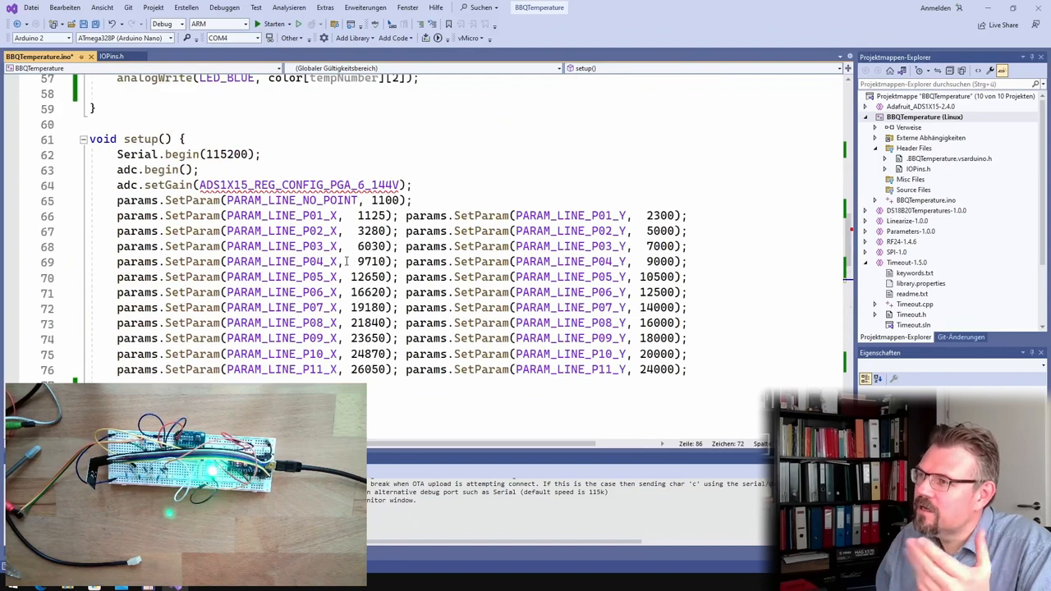
{"action": "scroll", "scroll_direction": "down", "scroll_amount": 3}
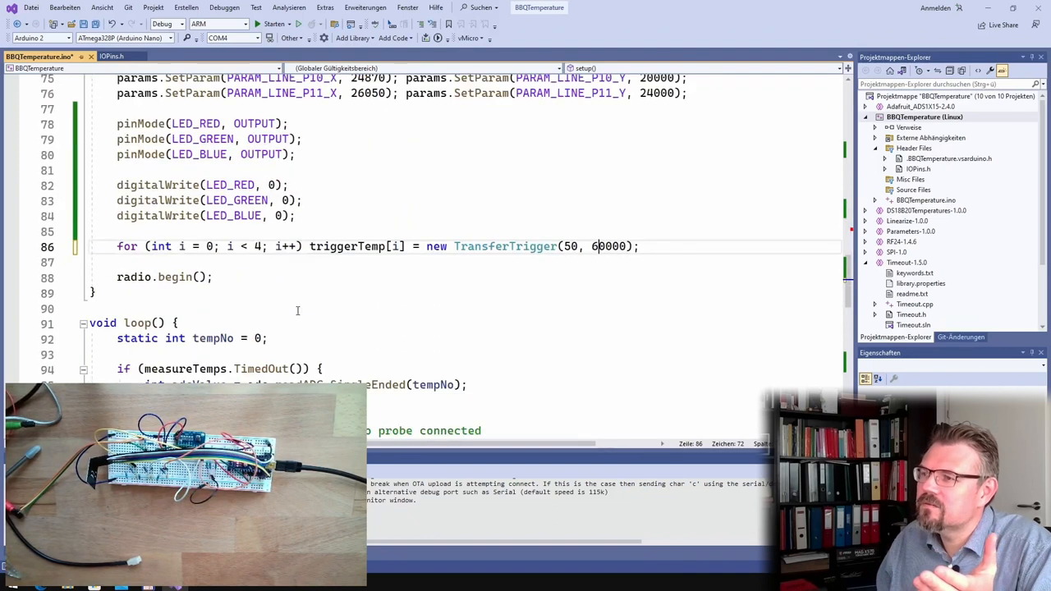